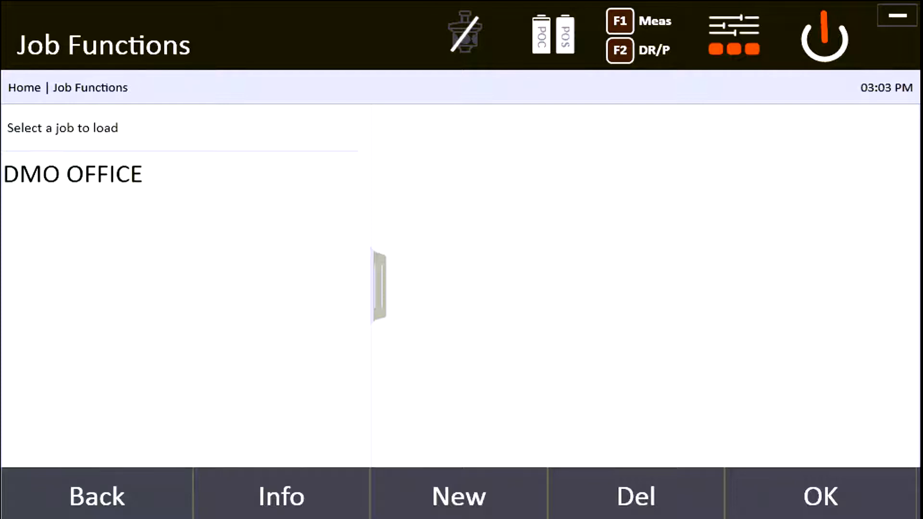
Create a new job from job management and name it TEST.
left_click(820, 493)
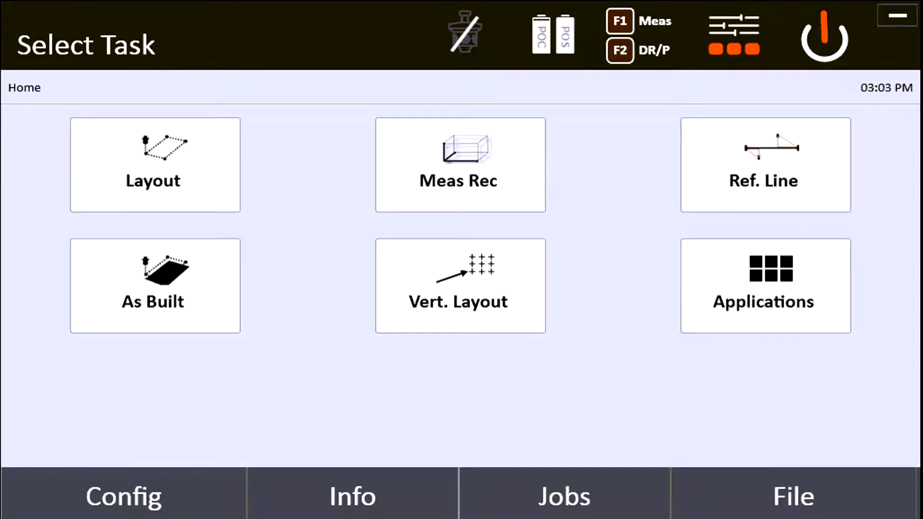
mouse_move(582, 423)
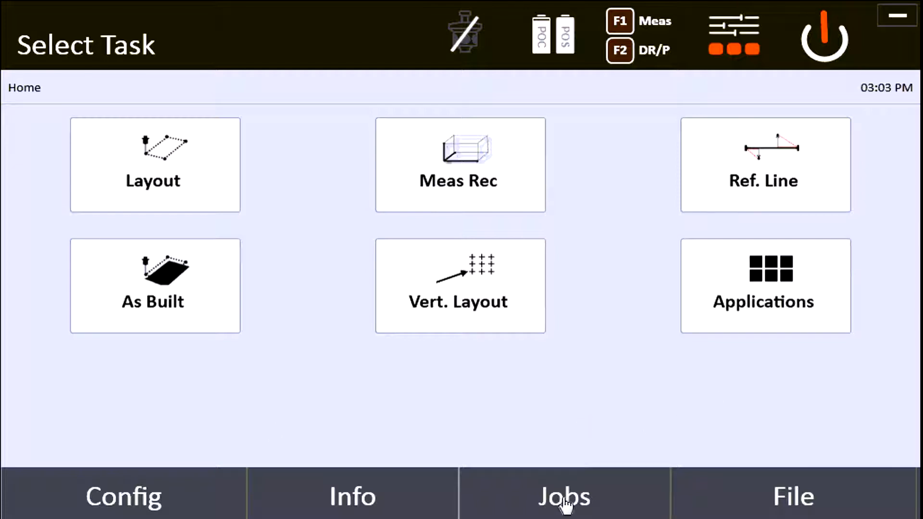
left_click(563, 494)
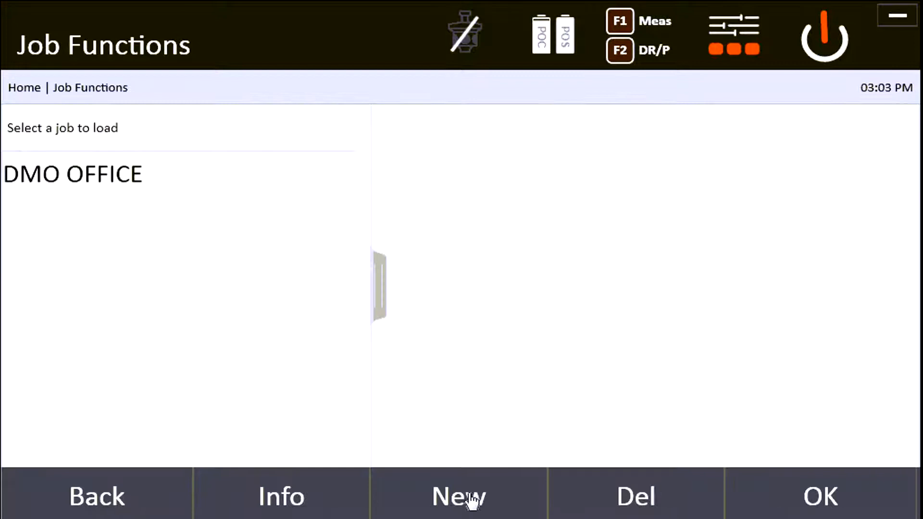
left_click(459, 495)
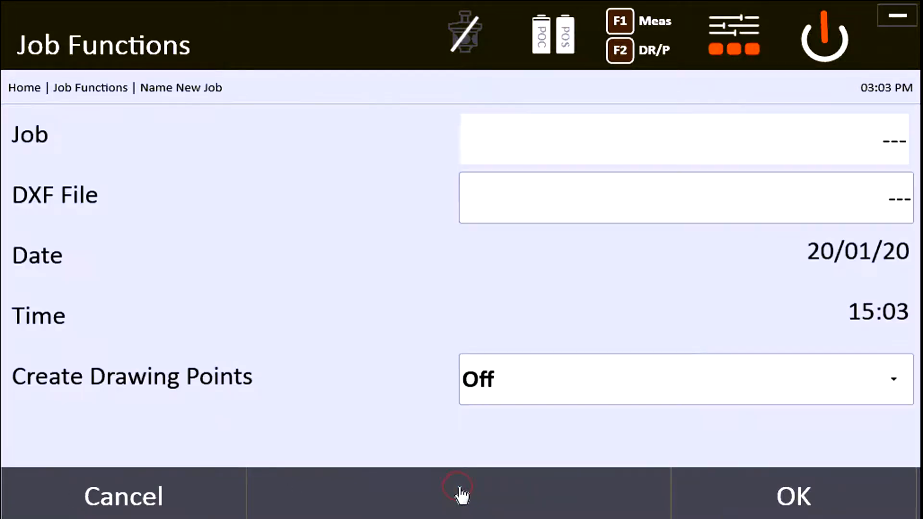
left_click(683, 139)
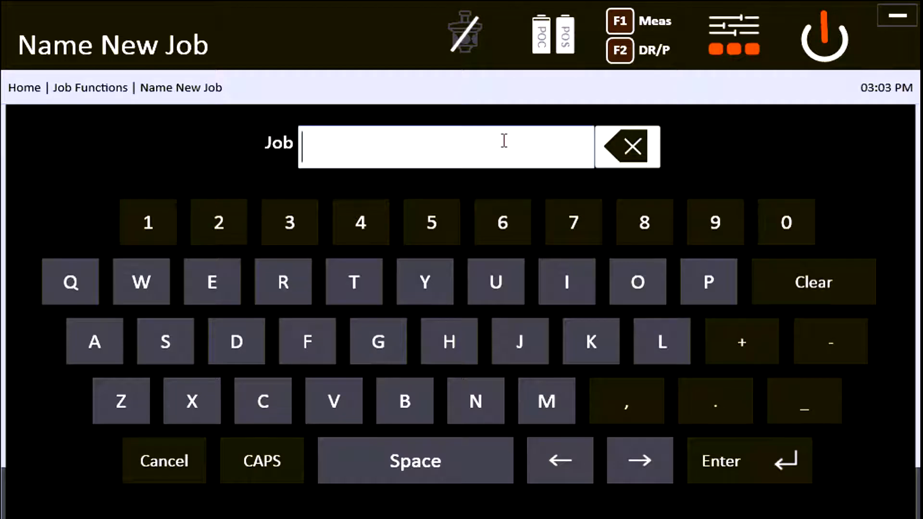
type("TEST")
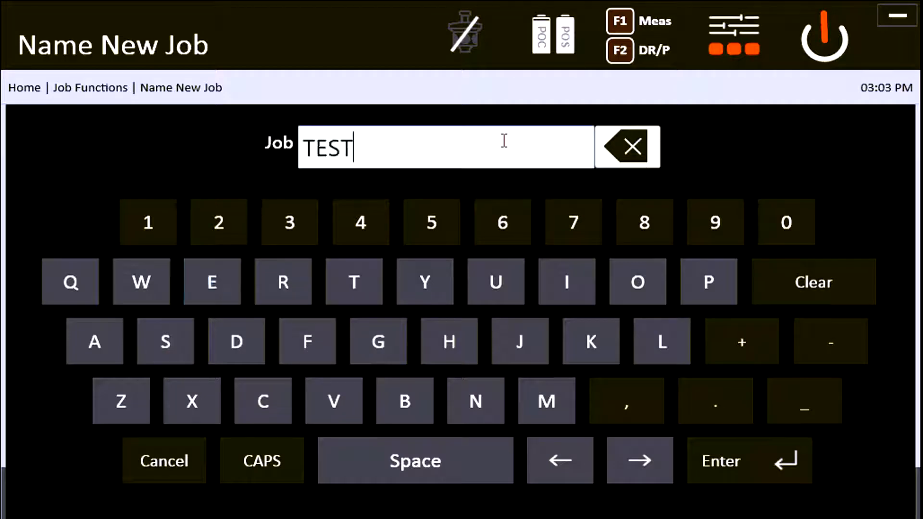
left_click(748, 460)
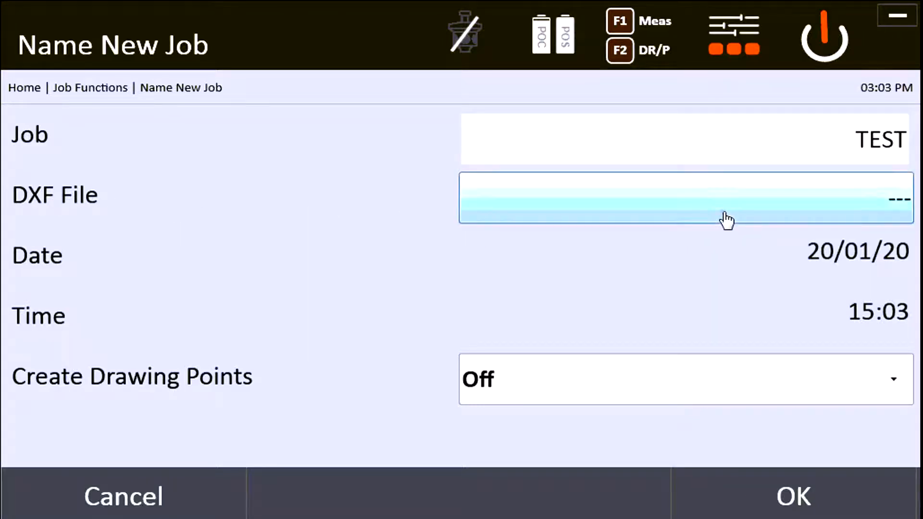
Filter the drawing browser to .dxf and .dwg files and select DRAWING.dwg.
left_click(685, 198)
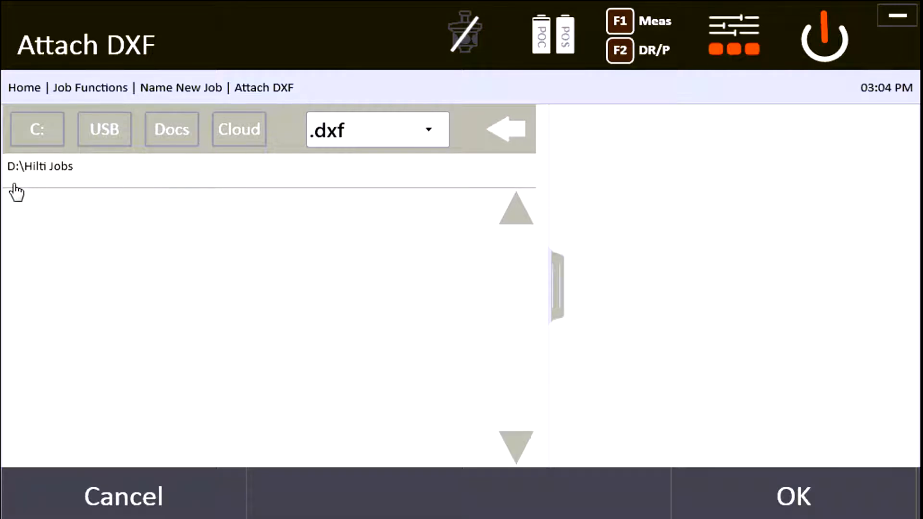
mouse_move(26, 182)
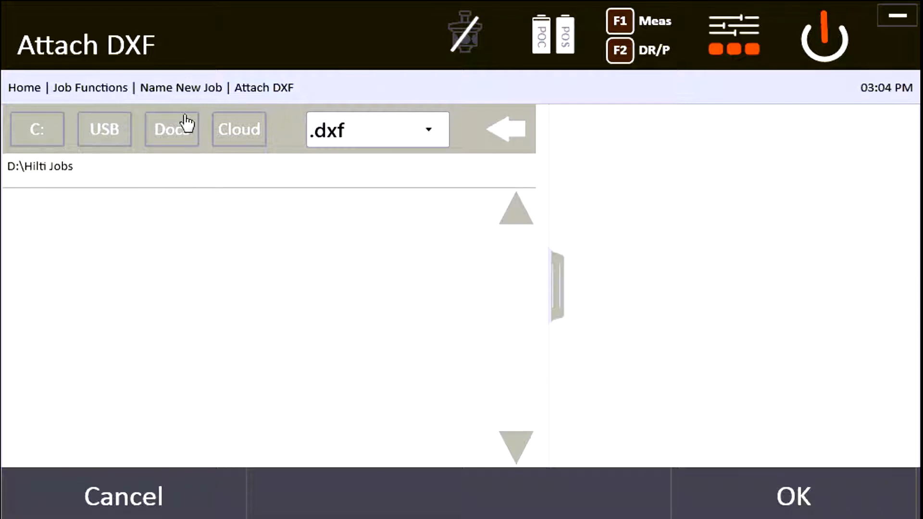
mouse_move(144, 241)
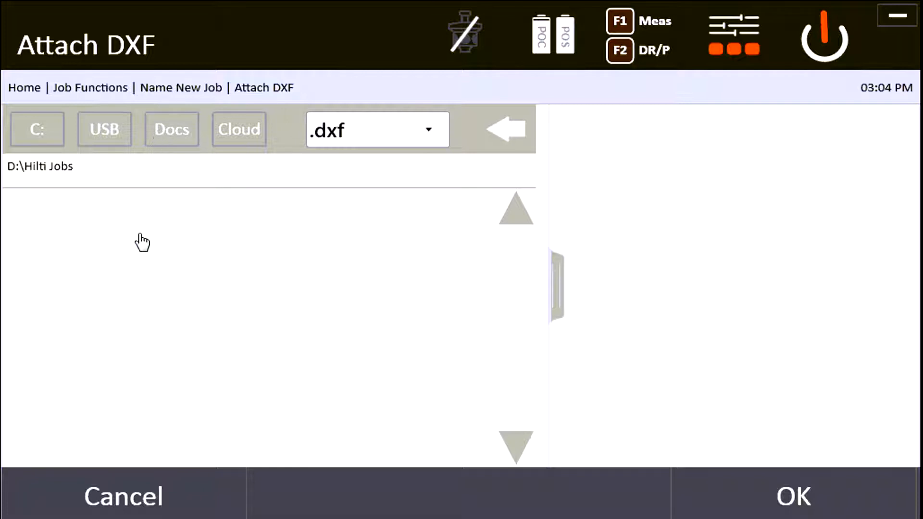
mouse_move(111, 201)
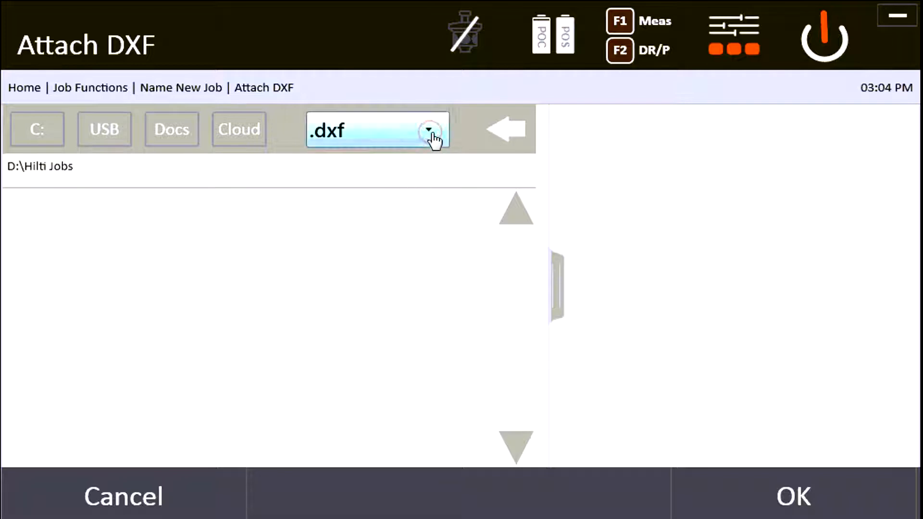
left_click(429, 128)
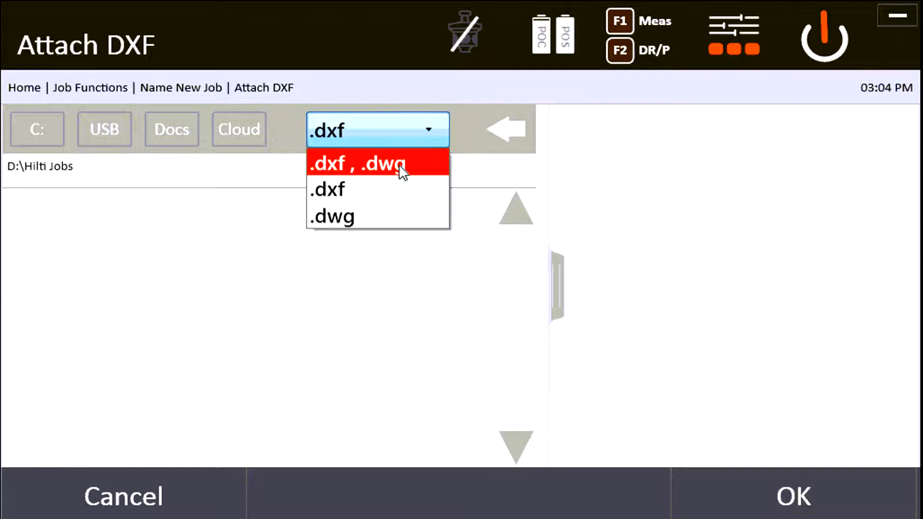
mouse_move(368, 170)
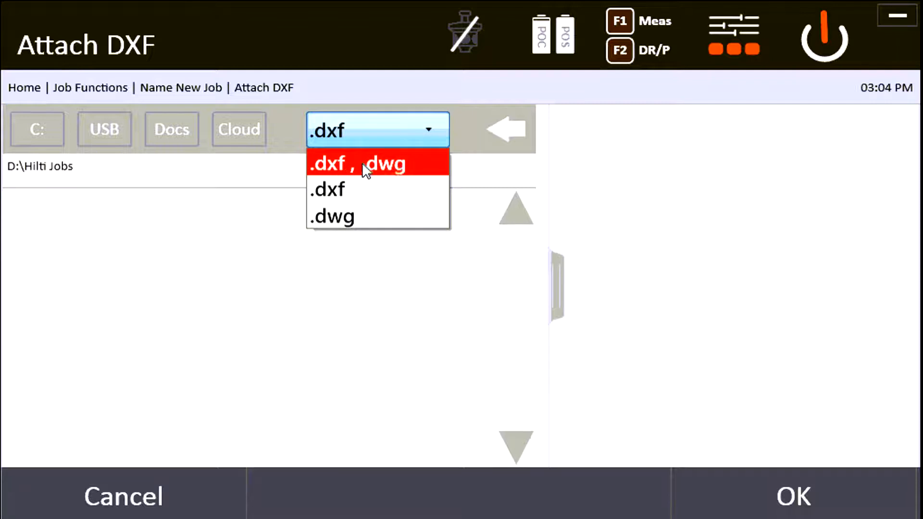
left_click(377, 163)
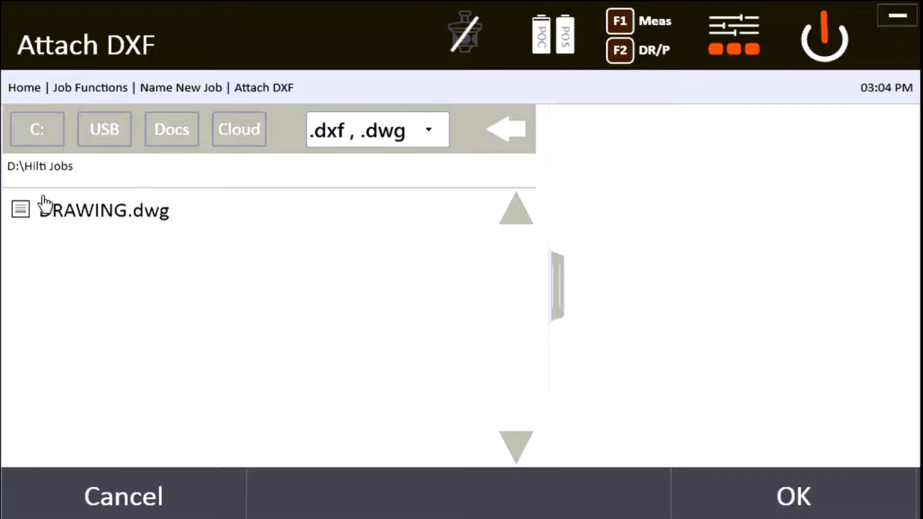
left_click(105, 210)
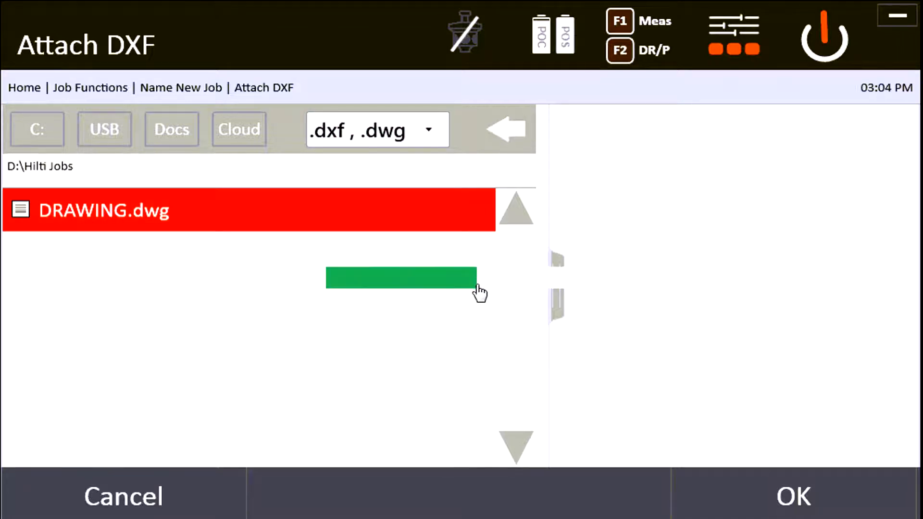
mouse_move(574, 292)
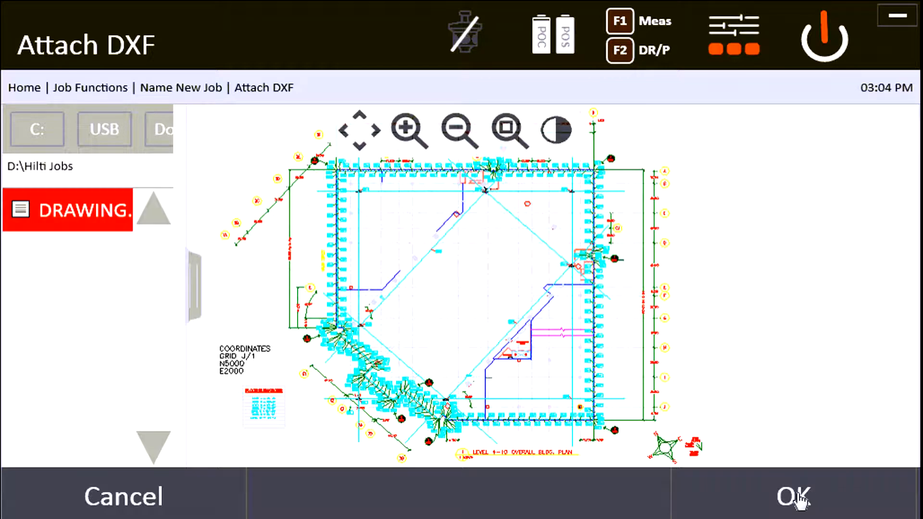
Attach DRAWING.dwg, create job TEST, and keep DXF distance units as Inches.
left_click(792, 496)
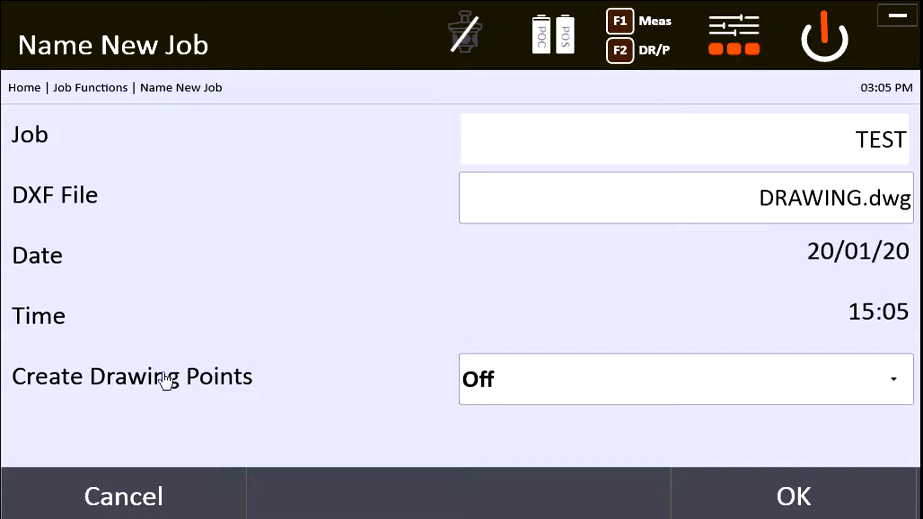
mouse_move(259, 369)
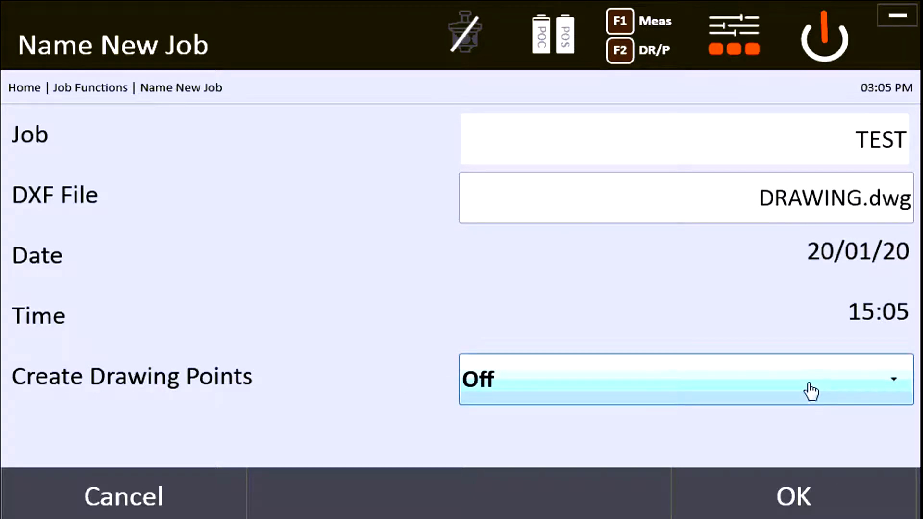
mouse_move(836, 360)
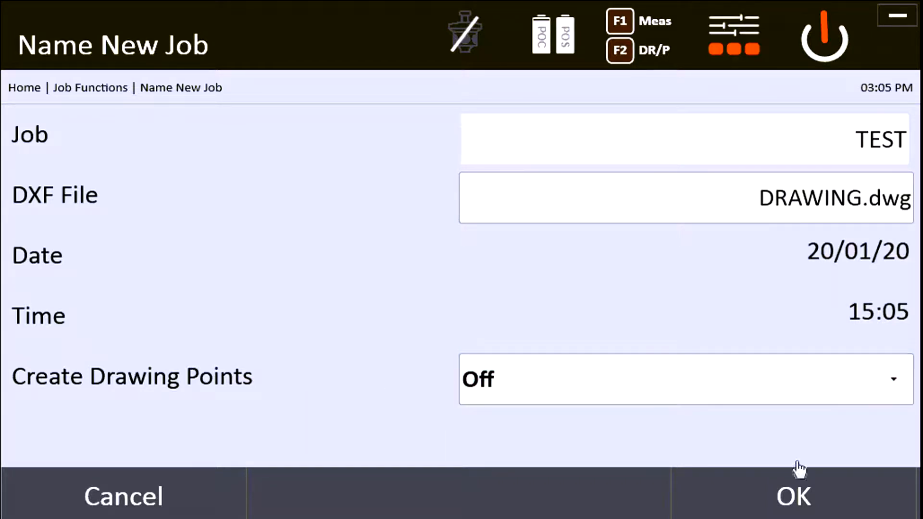
left_click(793, 493)
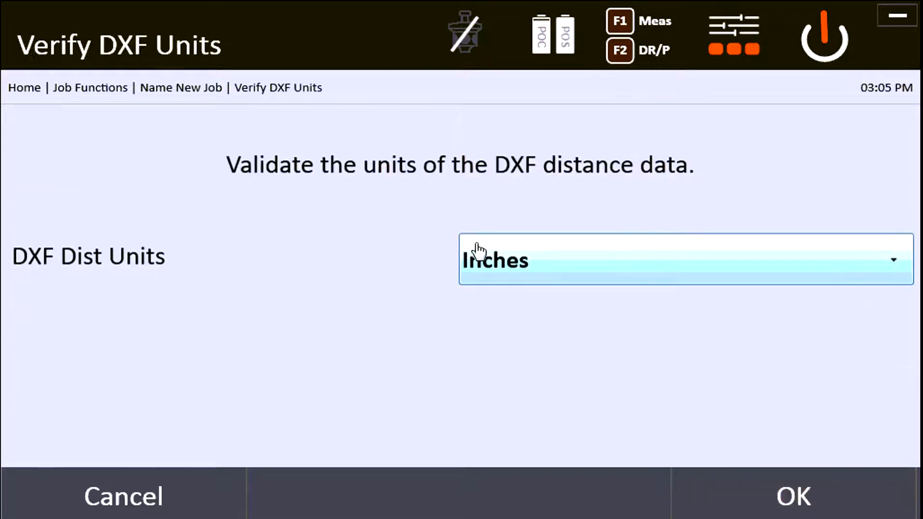
mouse_move(605, 175)
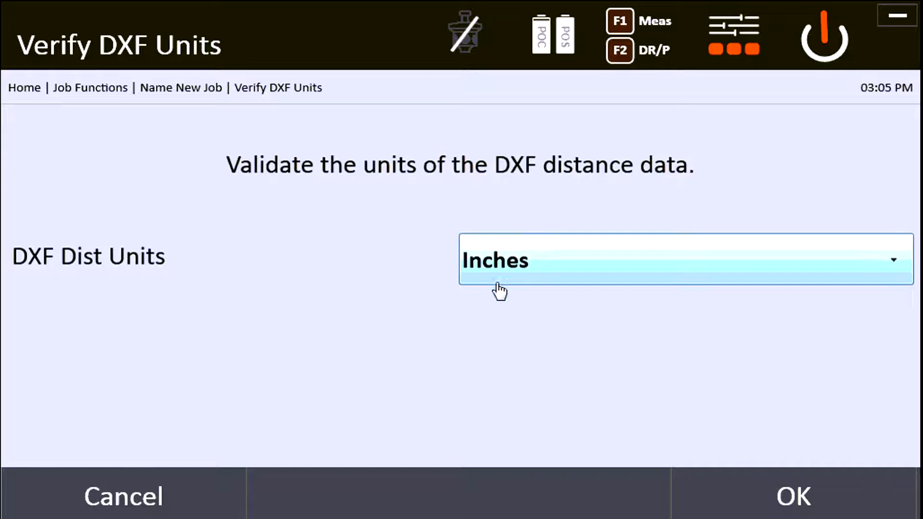
mouse_move(491, 285)
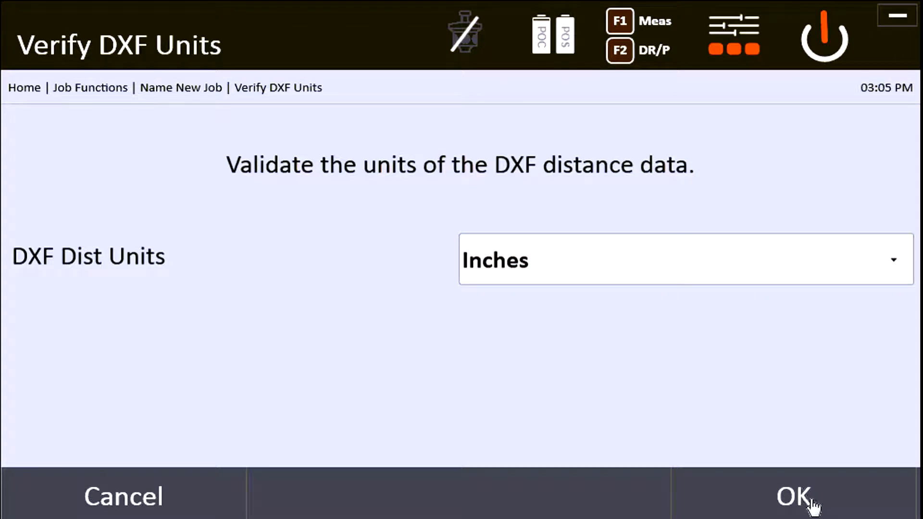
left_click(793, 495)
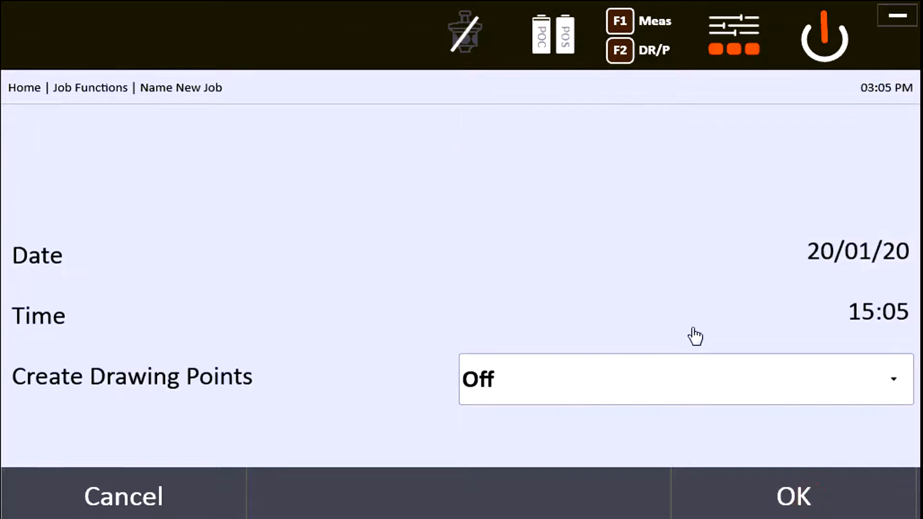
Load job TEST and open Graph View showing the DRAWING.dwg plan.
left_click(793, 495)
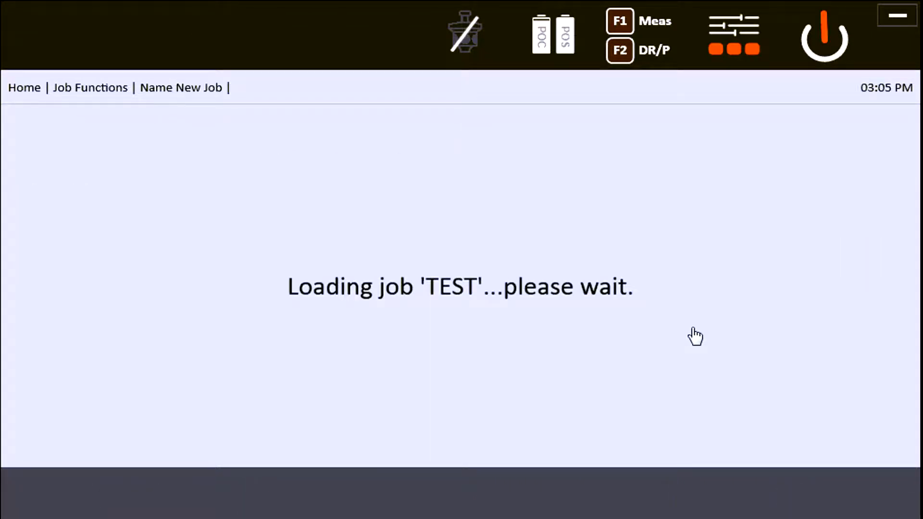
mouse_move(754, 339)
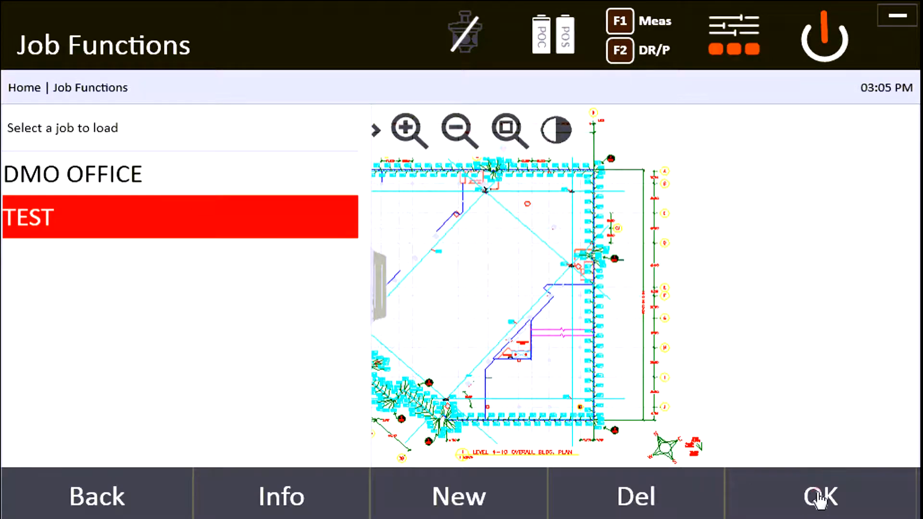
left_click(819, 496)
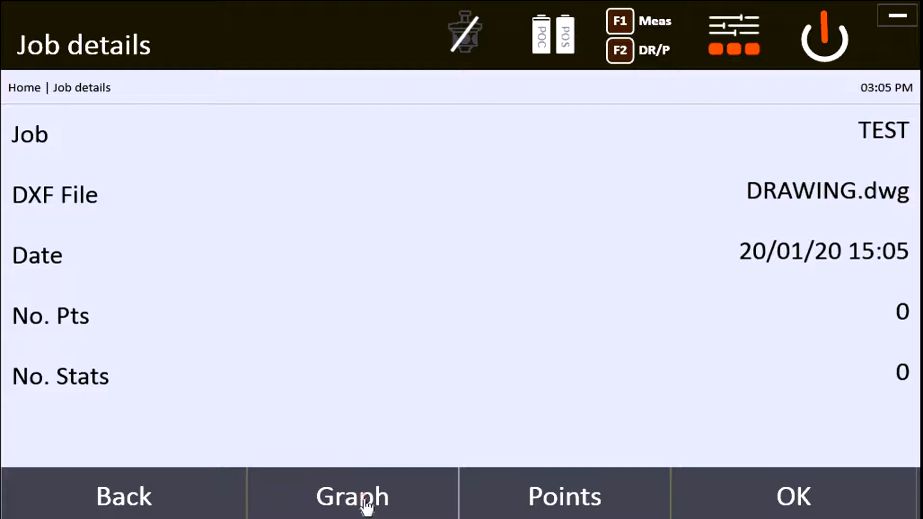
left_click(352, 495)
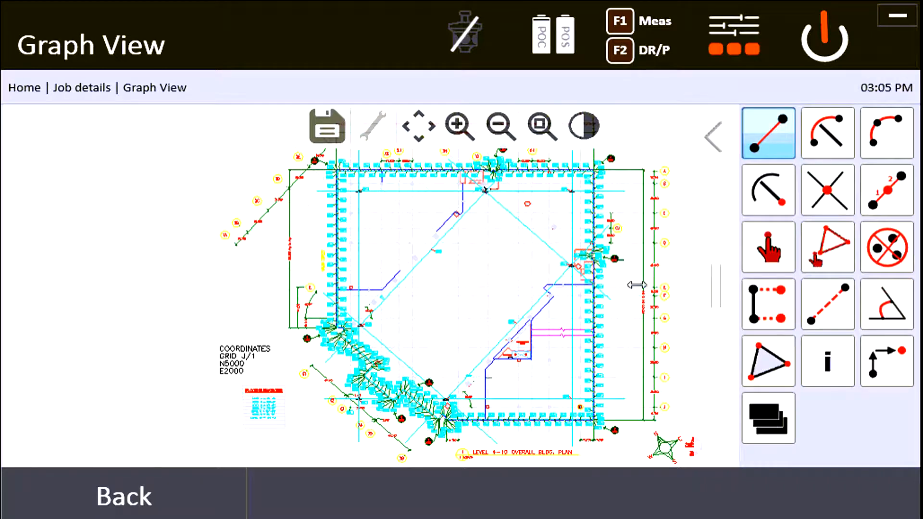
Measure a 318' 7" distance across the building plan.
left_click(828, 304)
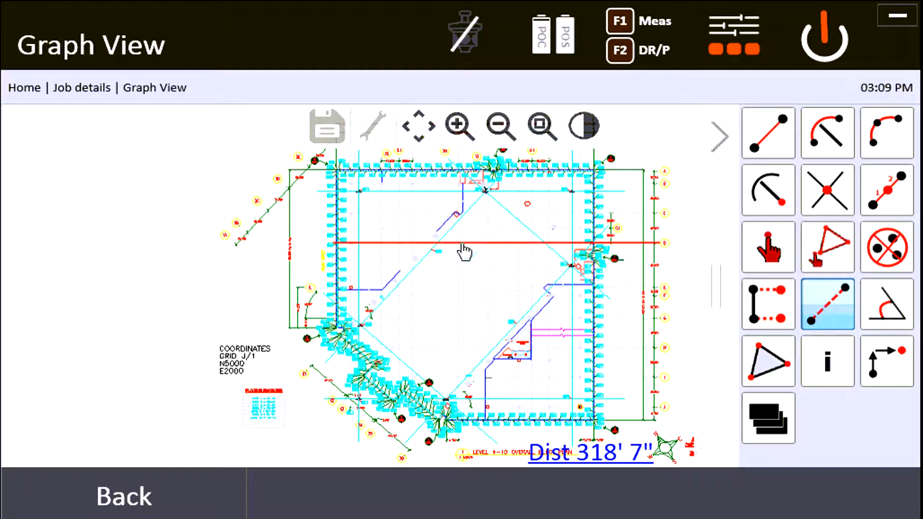
left_click(827, 189)
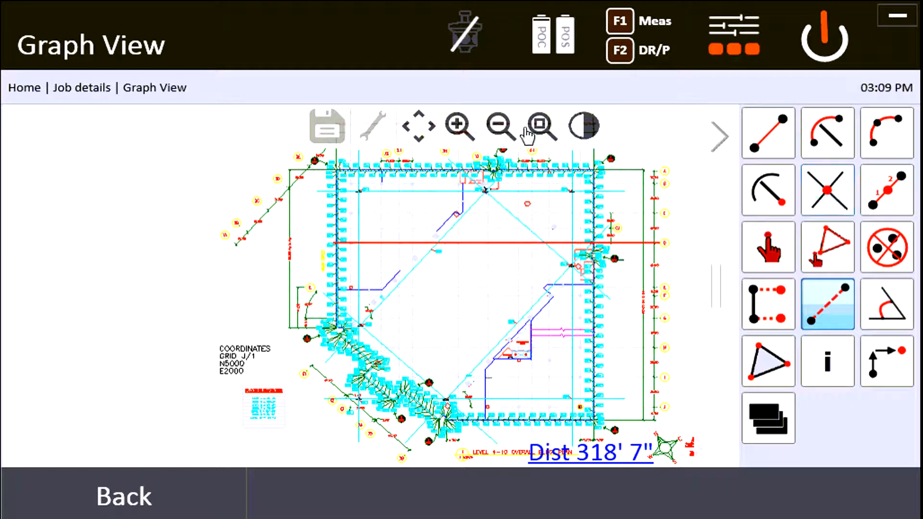
left_click(542, 126)
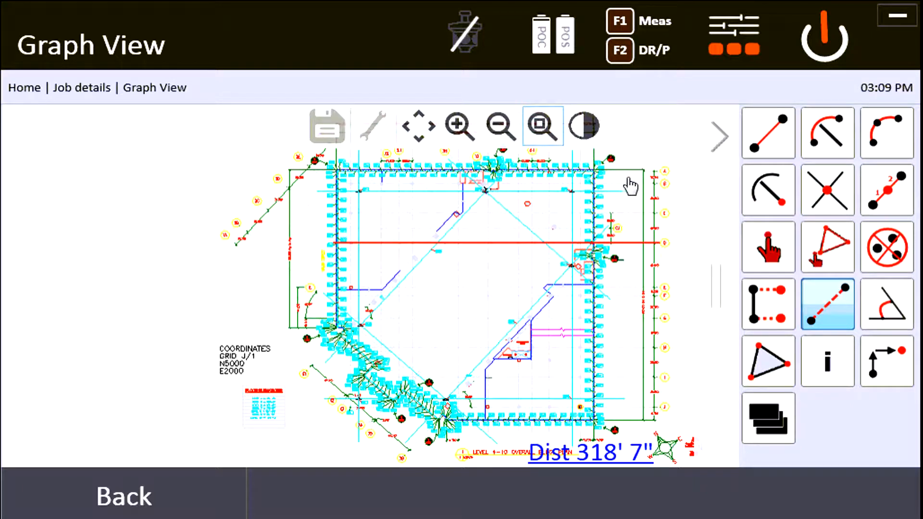
left_click(542, 126)
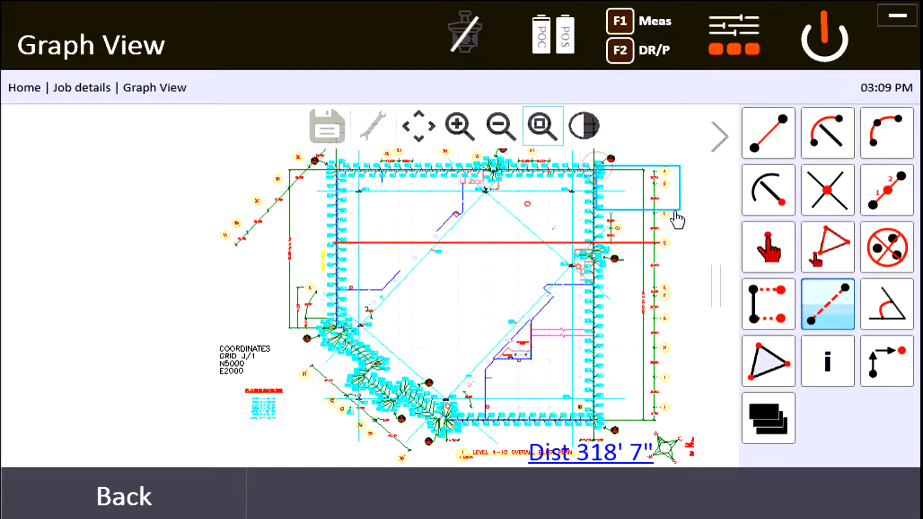
Zoom onto grid bubbles A and B, measure 12' 9" between them, and go home.
left_click(768, 190)
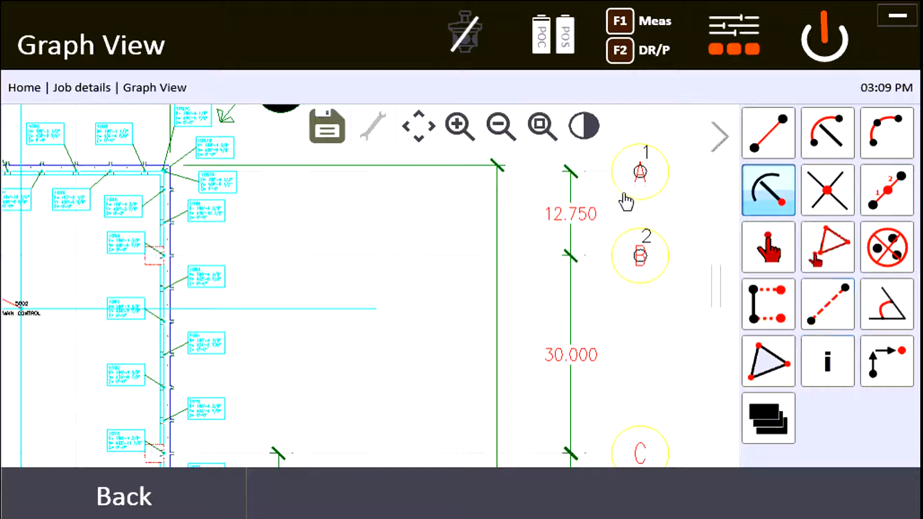
mouse_move(612, 241)
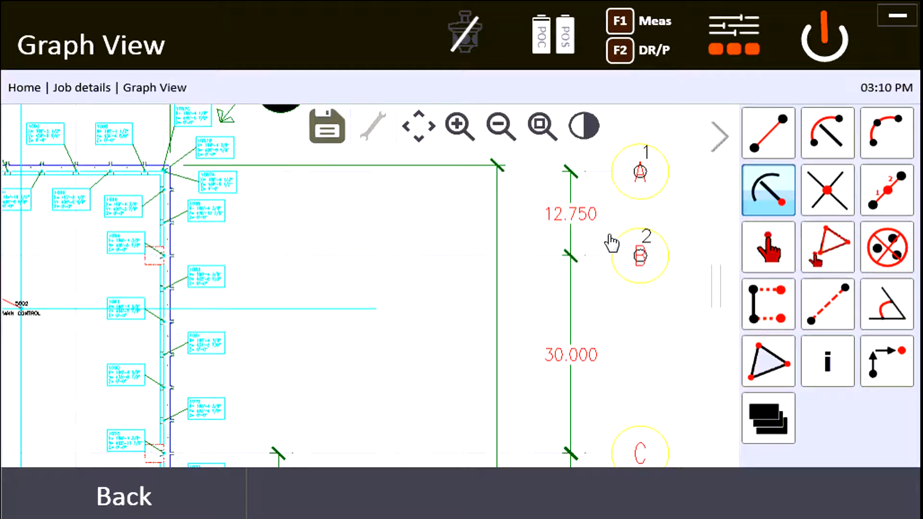
mouse_move(553, 236)
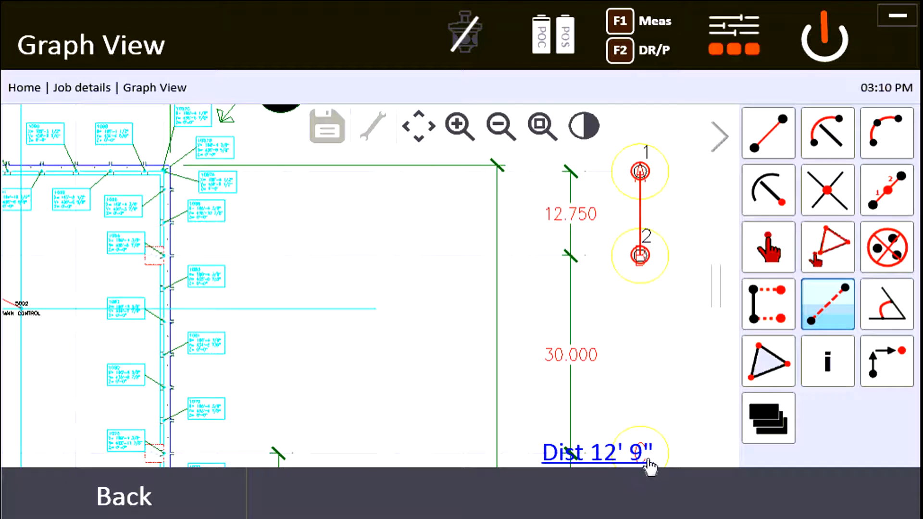
mouse_move(483, 474)
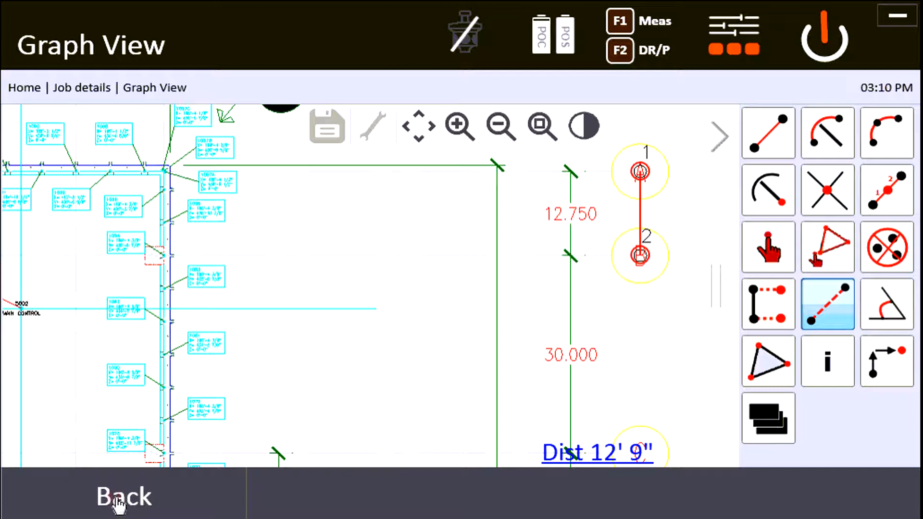
left_click(124, 496)
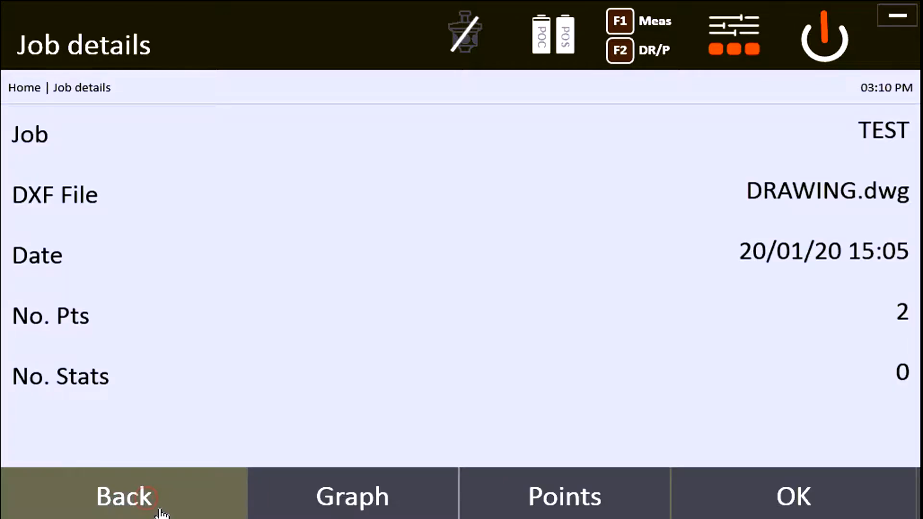
left_click(123, 496)
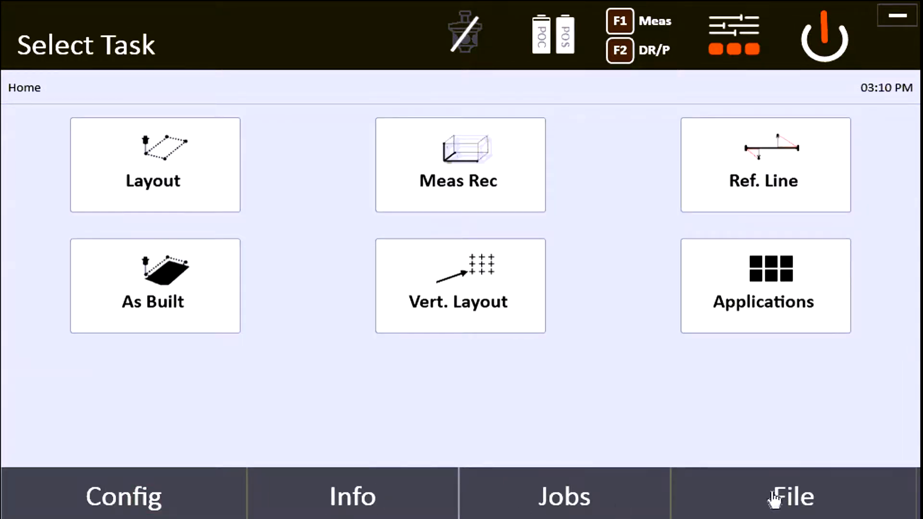
mouse_move(866, 507)
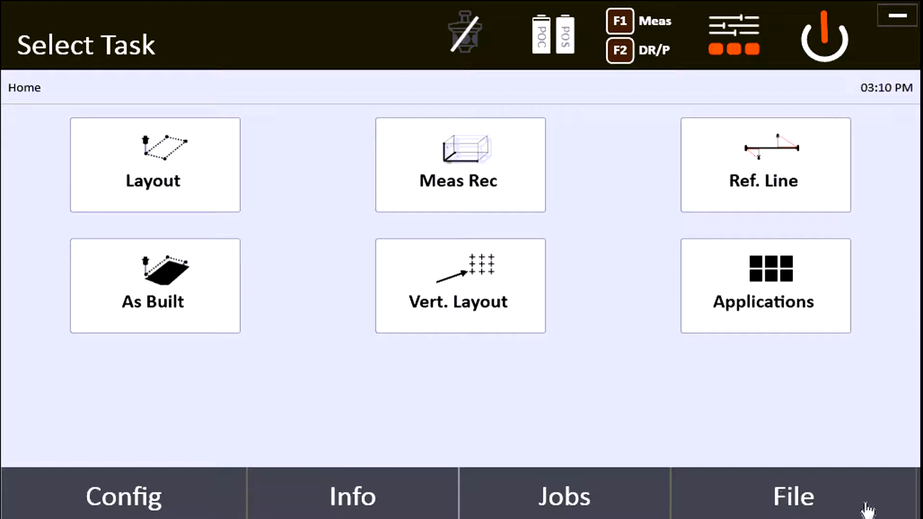
Start a point import and choose POINTS.csv as the import file.
left_click(793, 495)
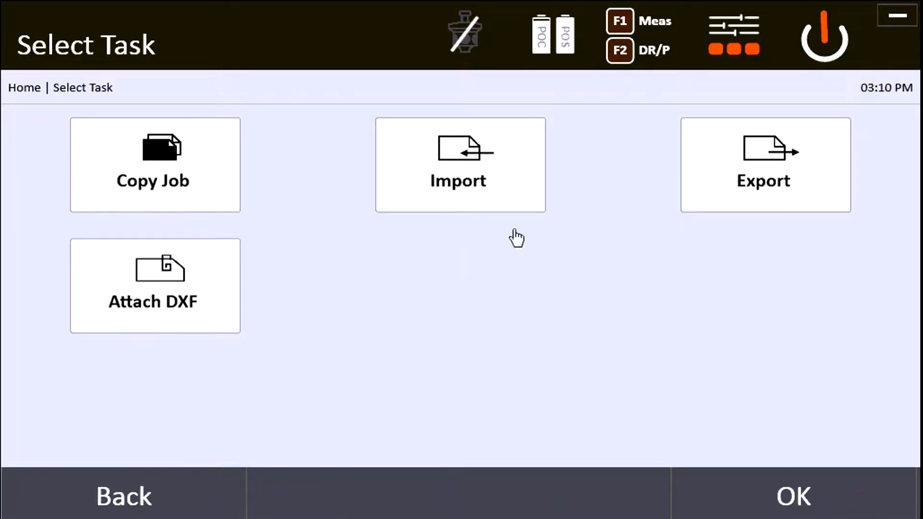
left_click(459, 164)
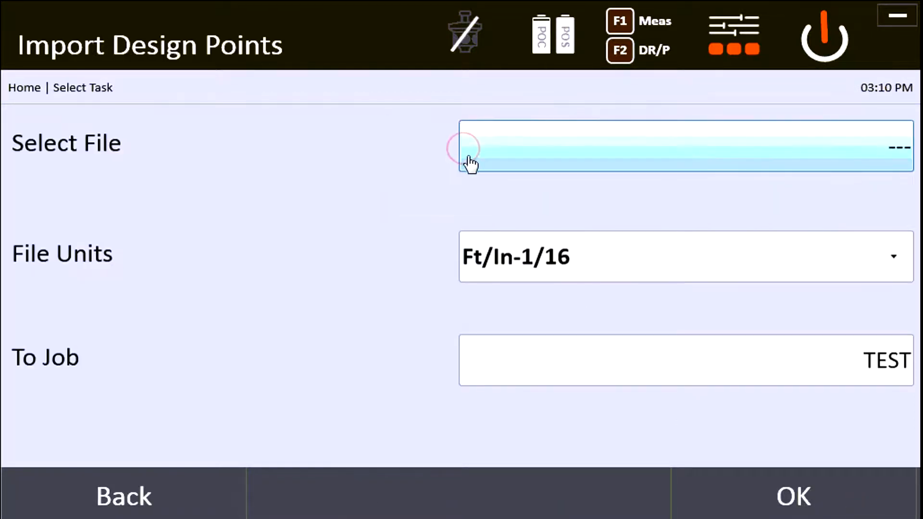
left_click(683, 146)
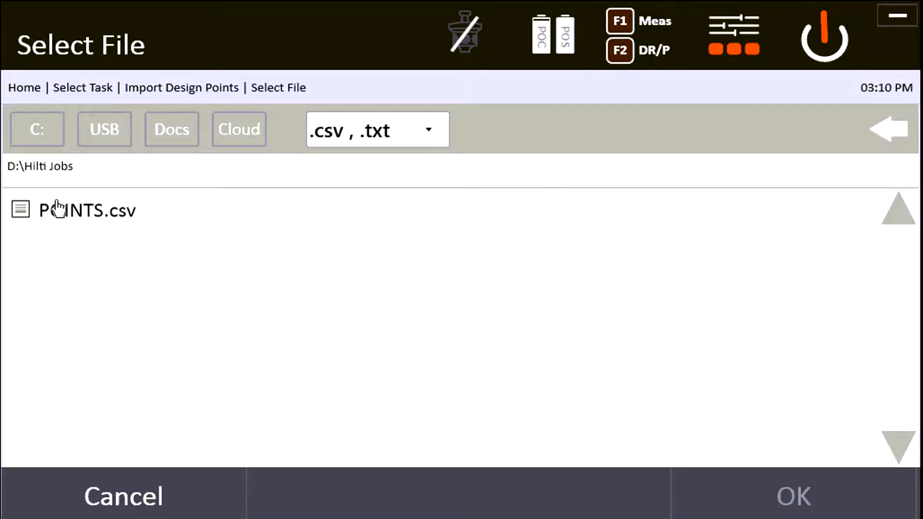
mouse_move(394, 181)
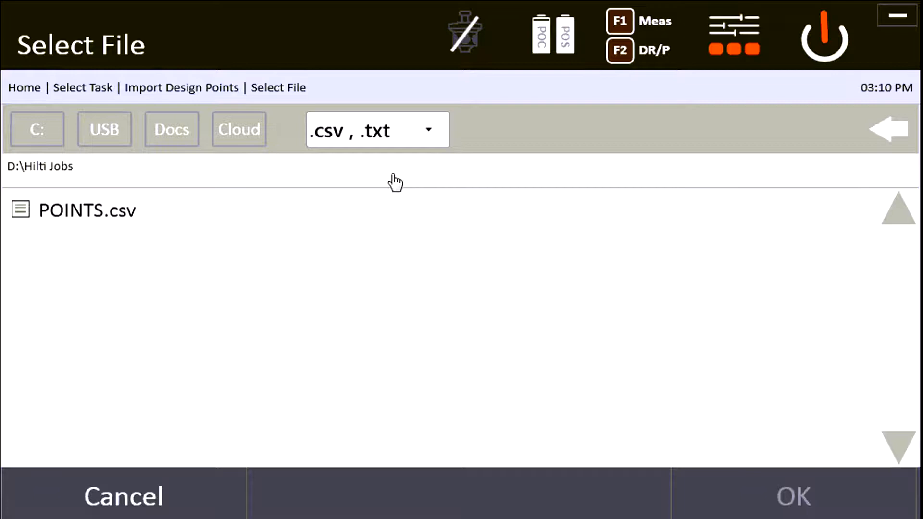
mouse_move(329, 112)
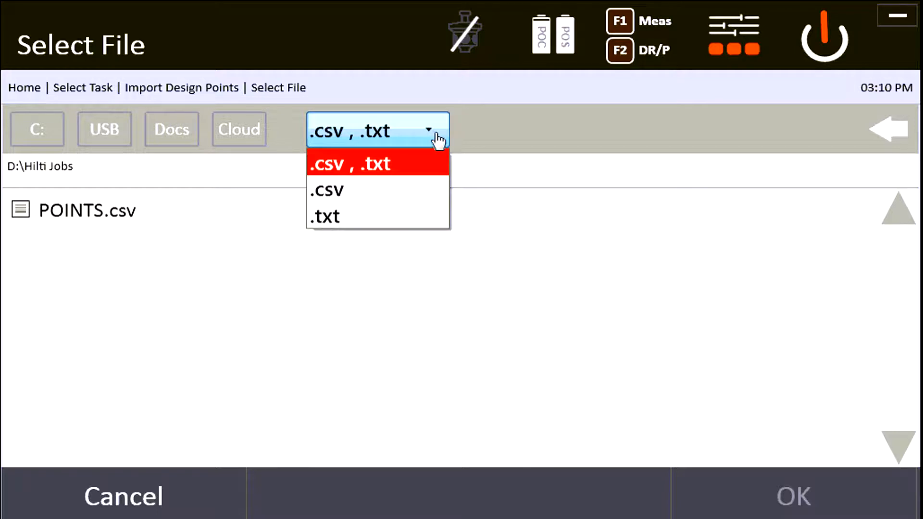
left_click(350, 163)
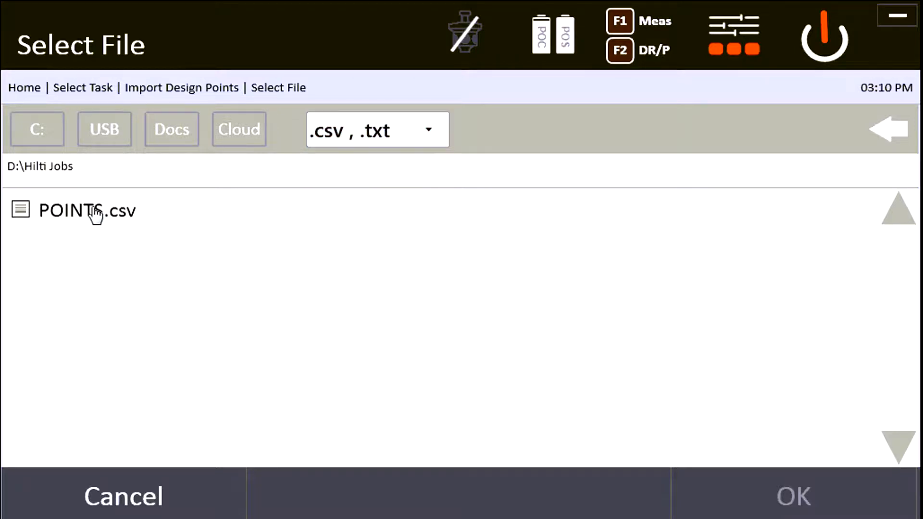
left_click(89, 210)
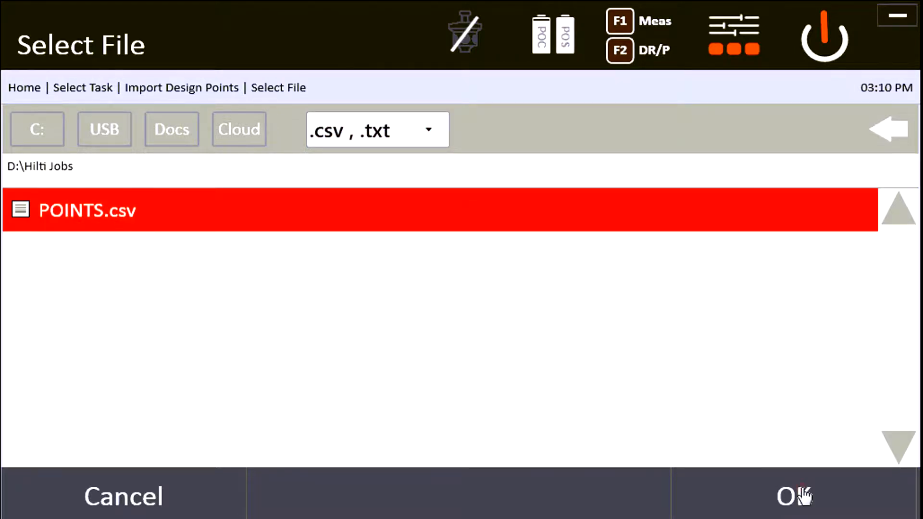
left_click(793, 495)
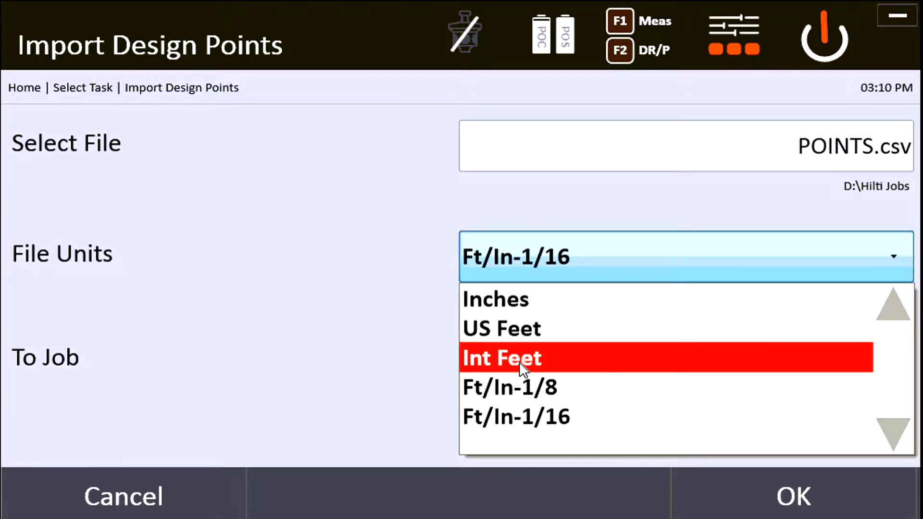
Set file units to Int Feet and import the points into job TEST.
left_click(501, 358)
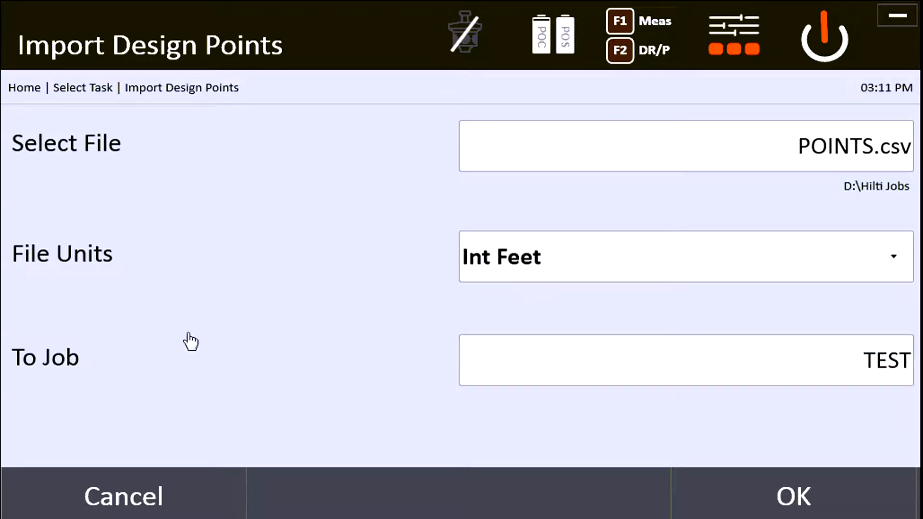
left_click(683, 360)
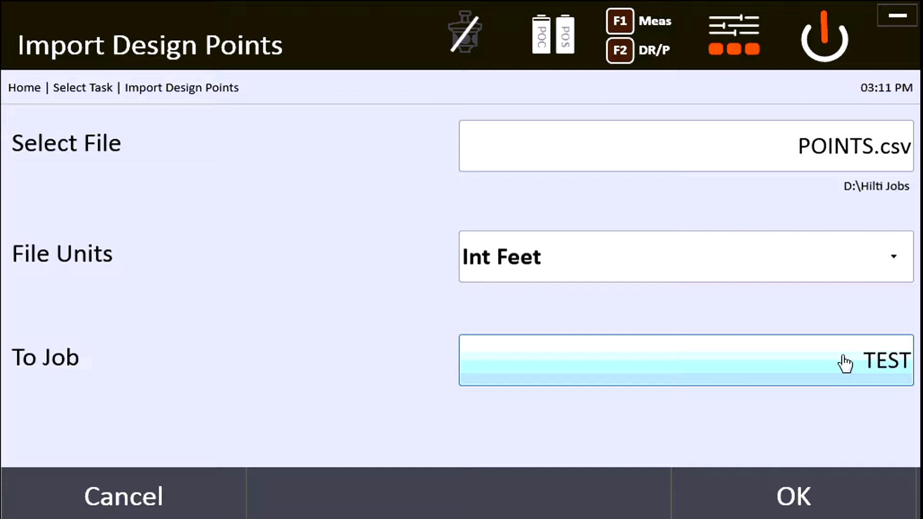
mouse_move(786, 364)
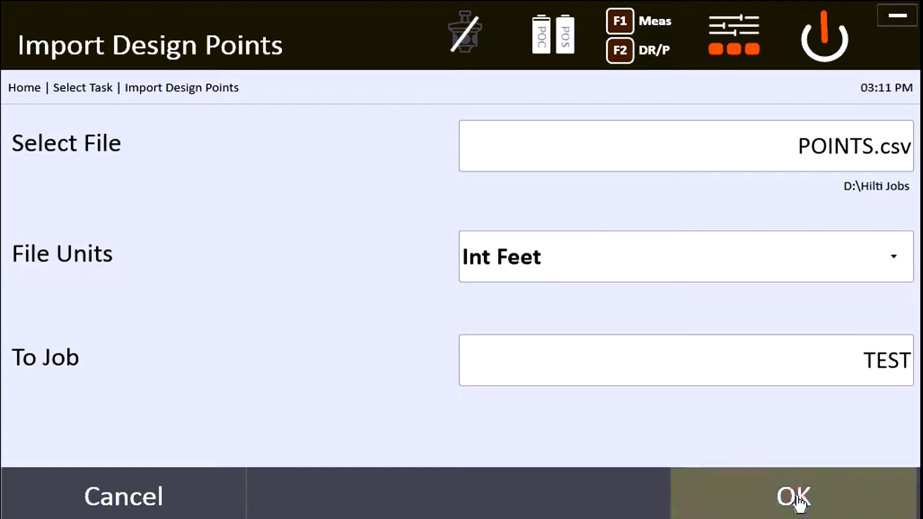
left_click(793, 495)
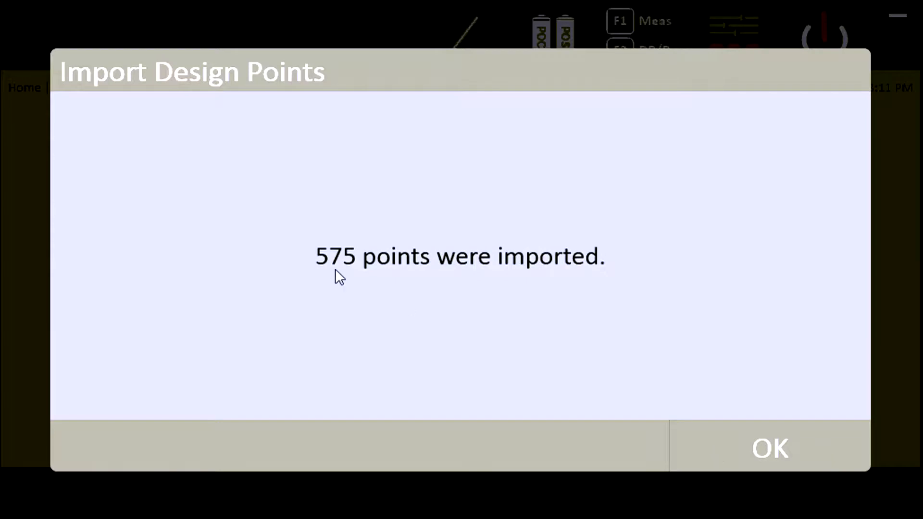
Acknowledge the 575 imported points and show job TEST's drawing with all points.
left_click(770, 449)
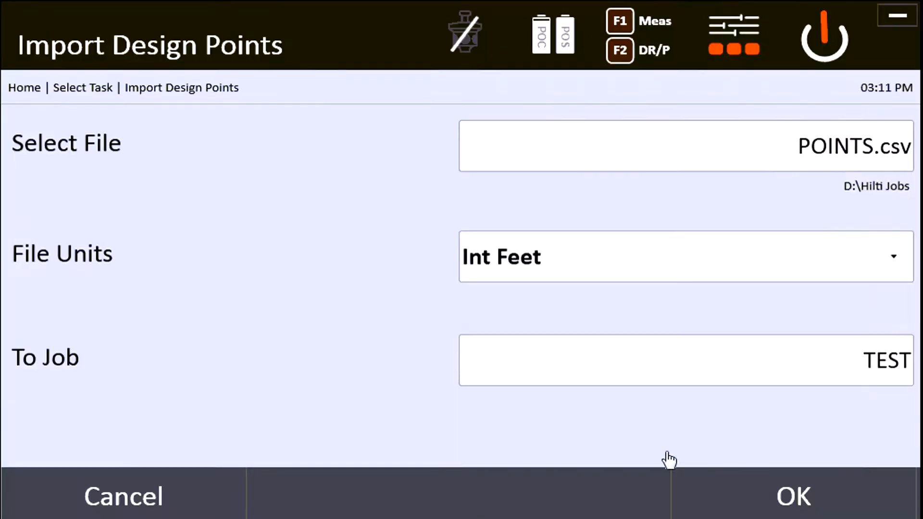
mouse_move(608, 467)
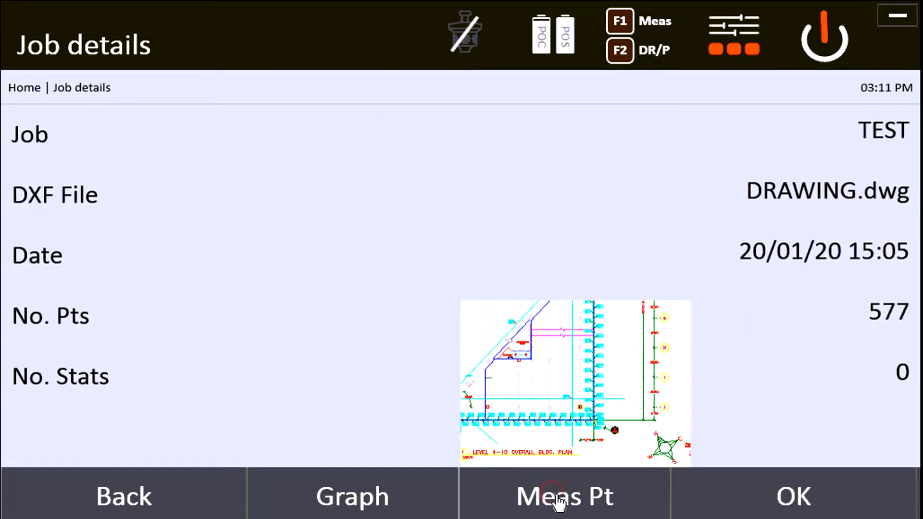
left_click(564, 496)
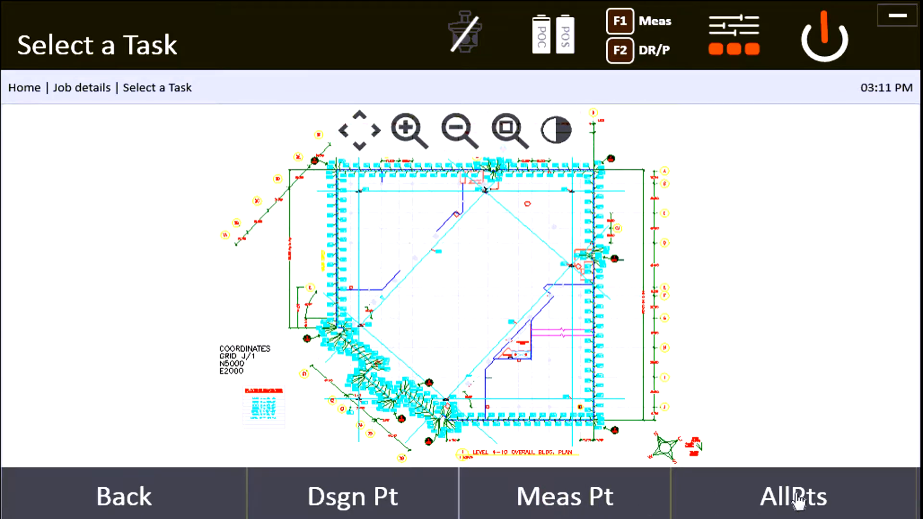
Open the point list and pick points 1001 and 1004 to locate them on the drawing.
left_click(793, 495)
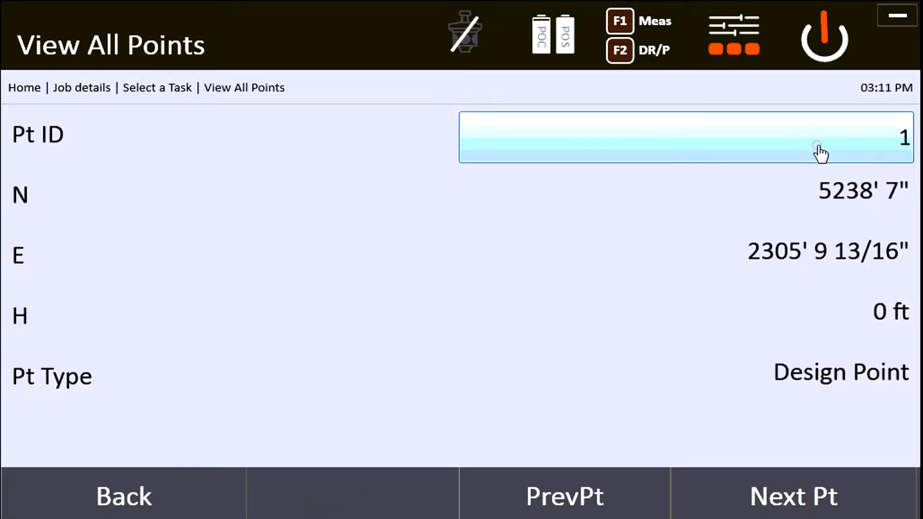
left_click(683, 137)
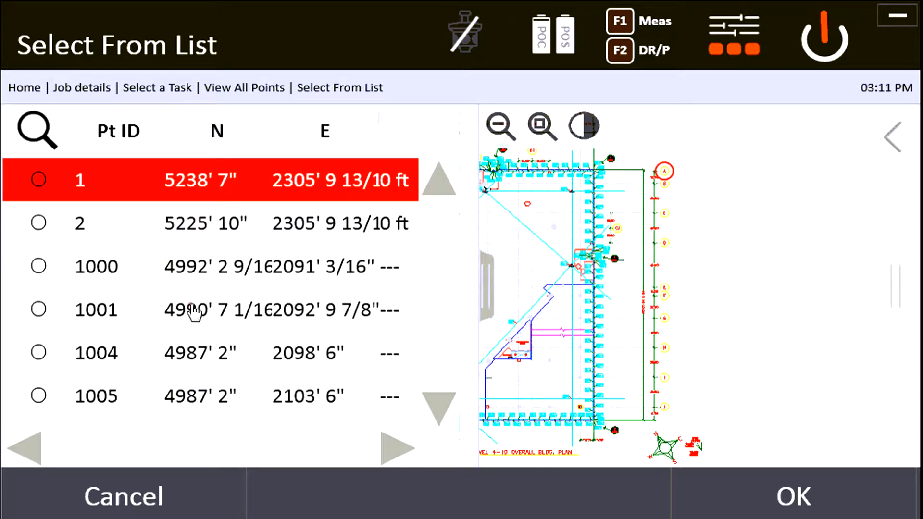
left_click(200, 309)
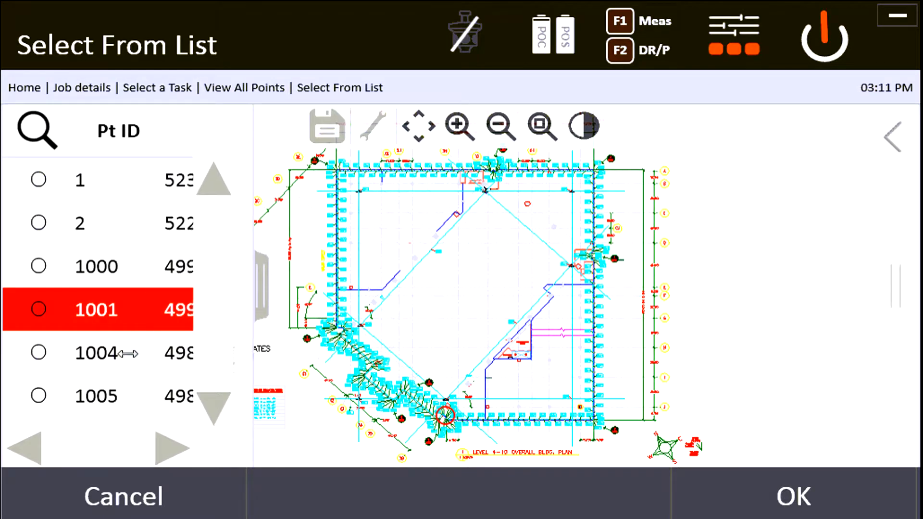
left_click(98, 353)
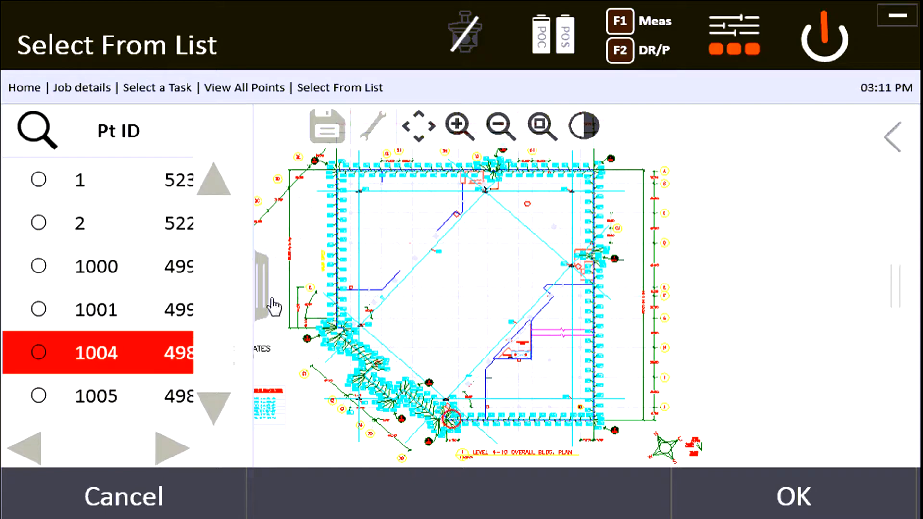
mouse_move(221, 212)
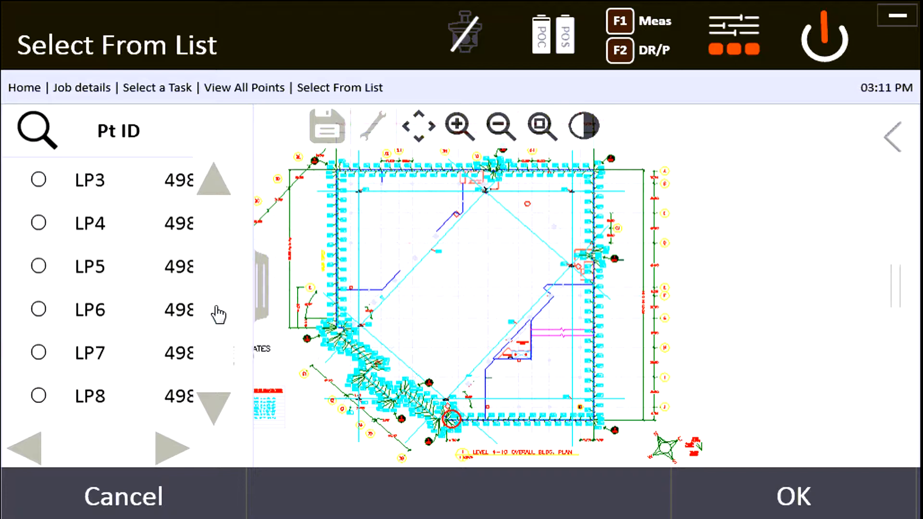
left_click(118, 309)
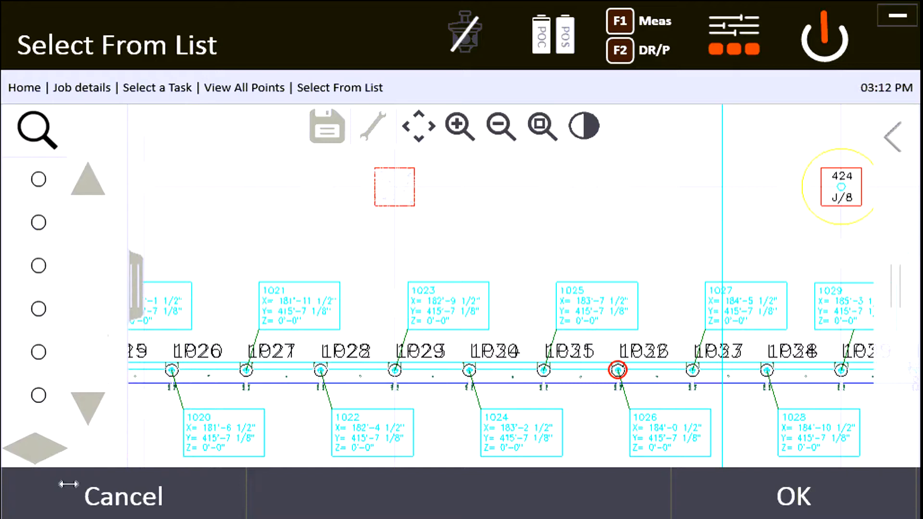
Review the points' N, E and H coordinates, then go back to Home.
left_click(793, 495)
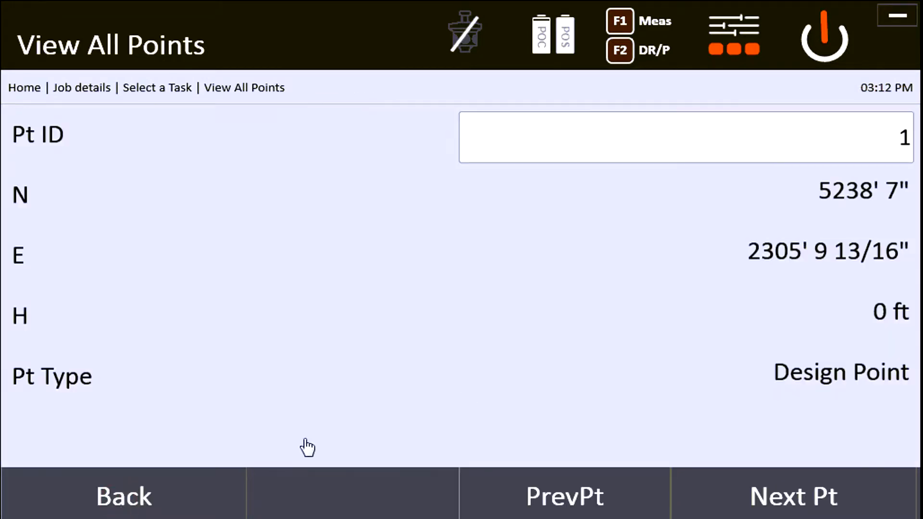
mouse_move(738, 507)
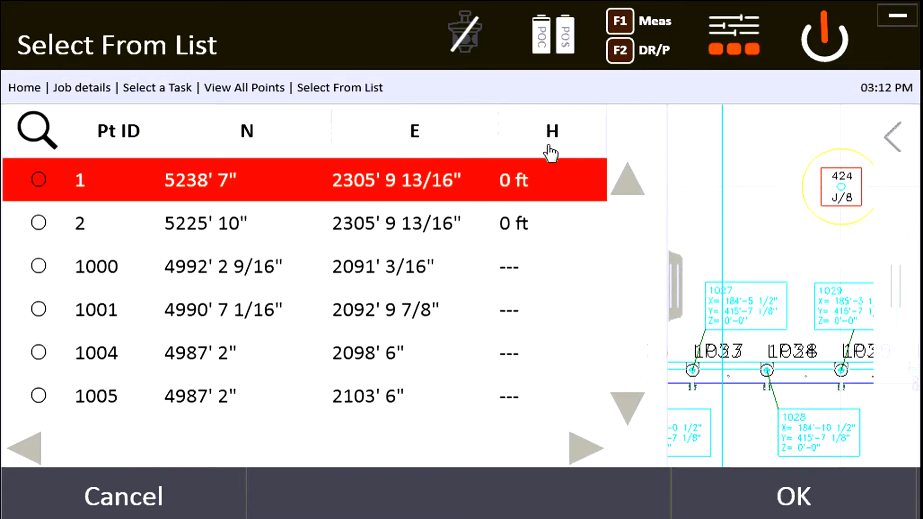
mouse_move(532, 152)
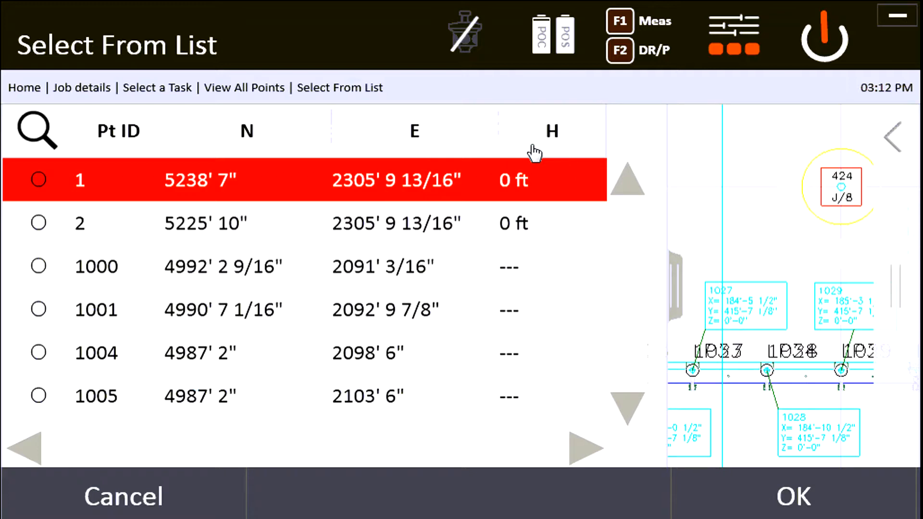
mouse_move(165, 152)
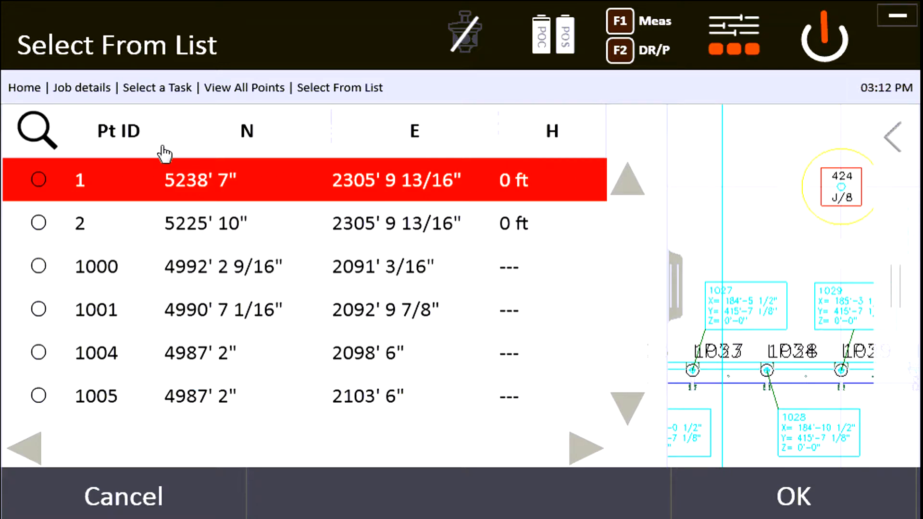
mouse_move(300, 150)
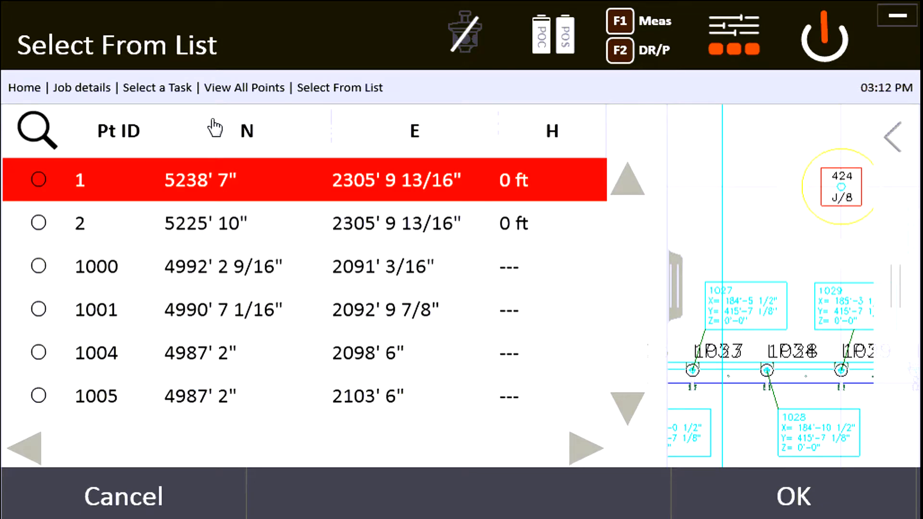
mouse_move(259, 147)
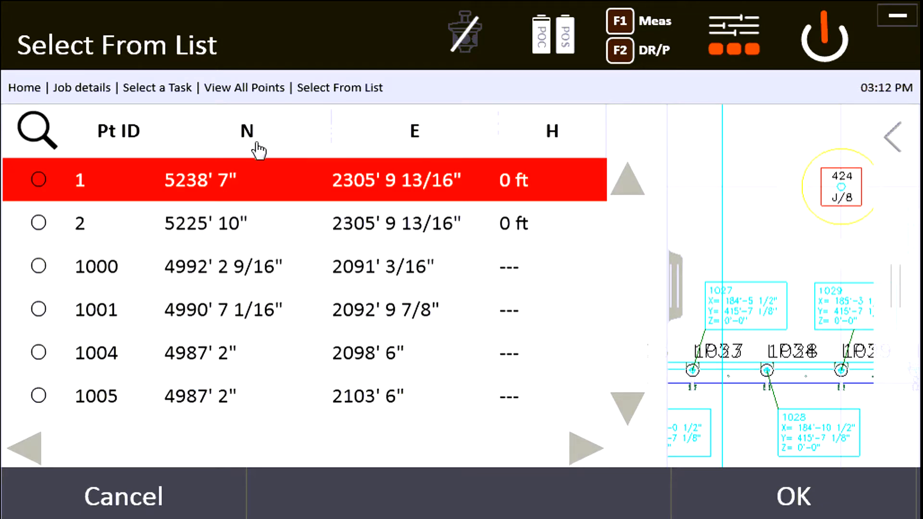
mouse_move(191, 149)
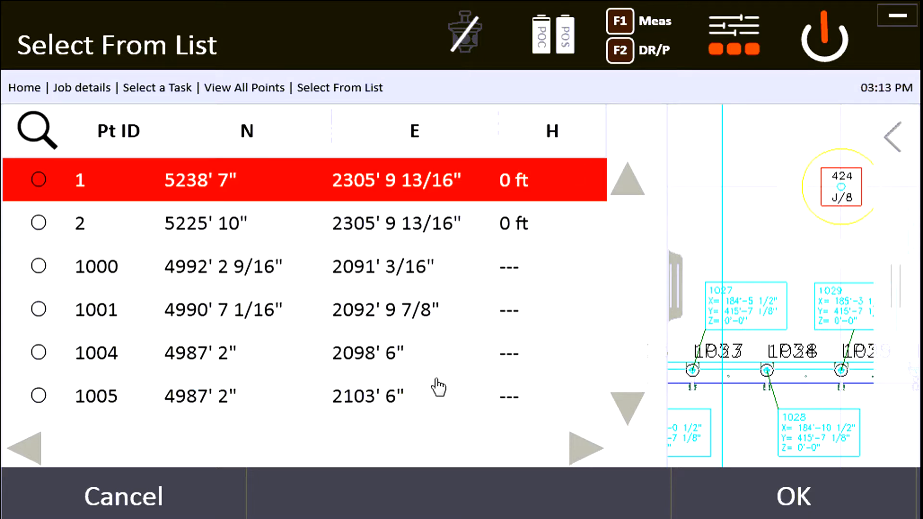
mouse_move(162, 506)
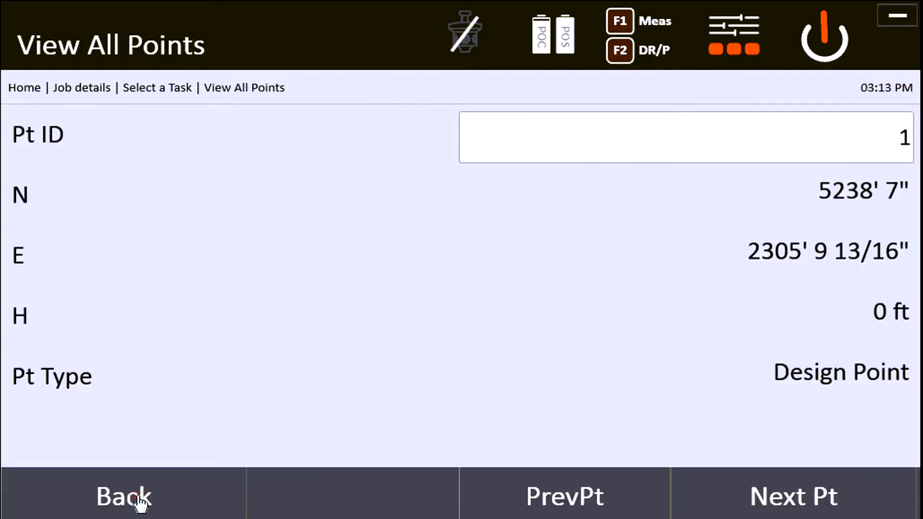
left_click(123, 495)
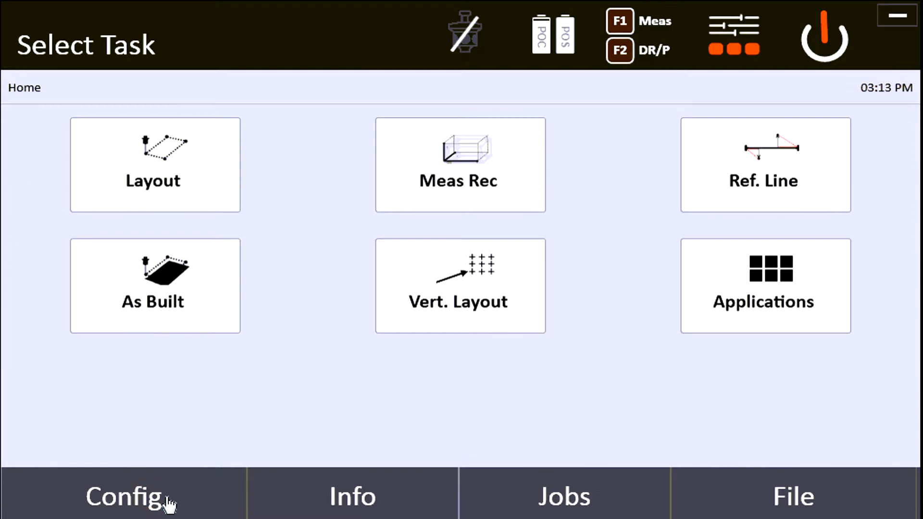
Show the Coord Disp/Inp options (ENH, NEH) in Config Settings, currently set to NEH.
left_click(123, 496)
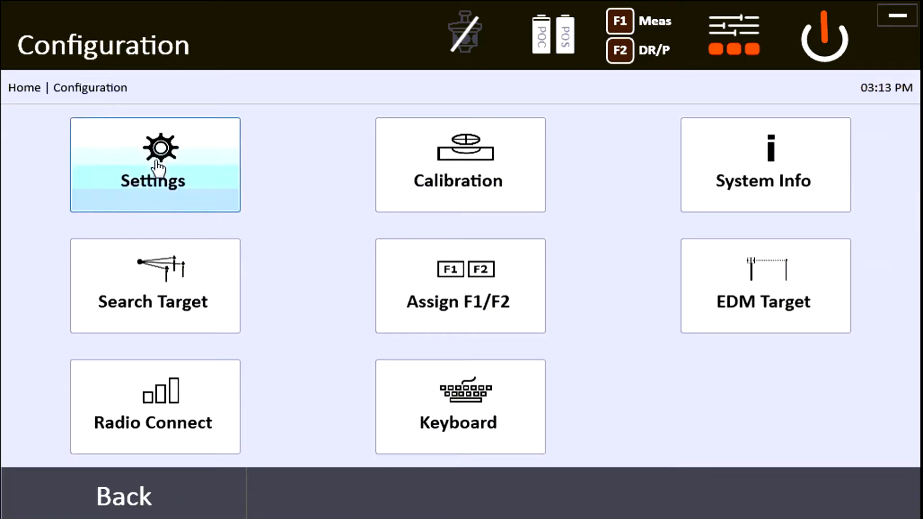
left_click(155, 165)
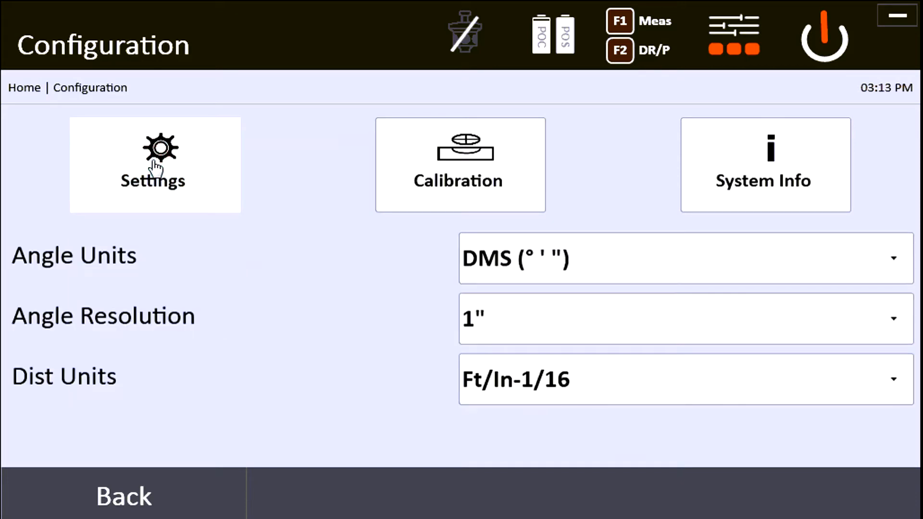
left_click(154, 165)
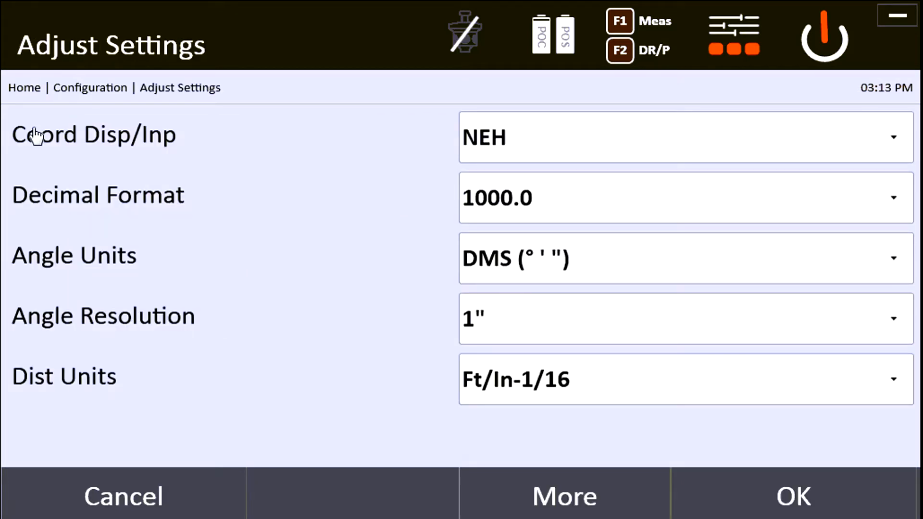
mouse_move(539, 149)
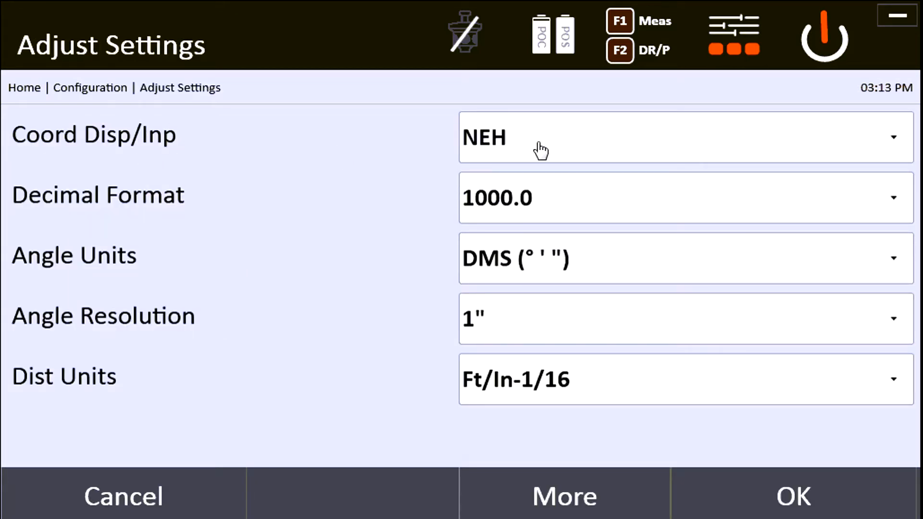
left_click(683, 137)
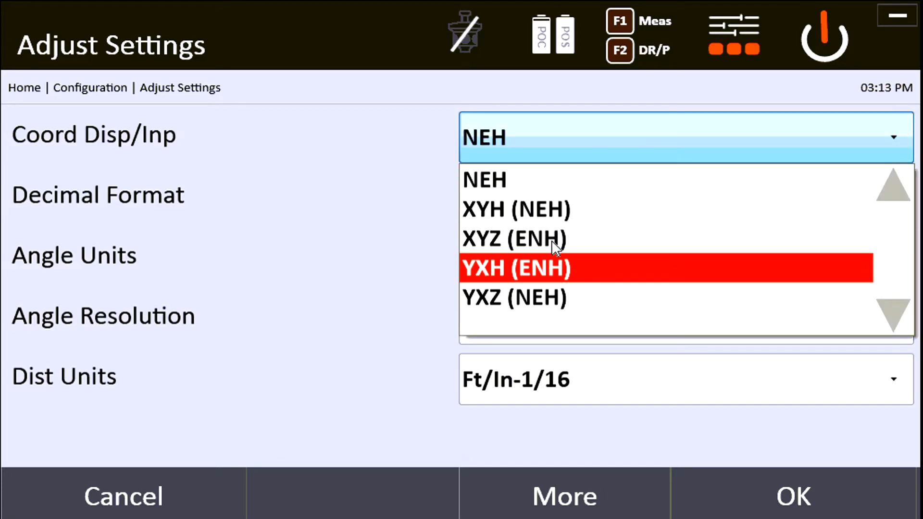
mouse_move(776, 238)
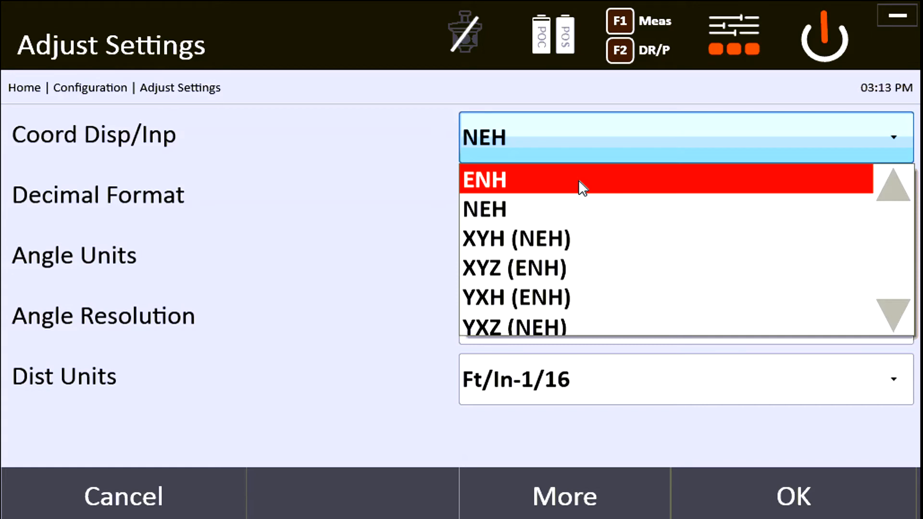
mouse_move(498, 181)
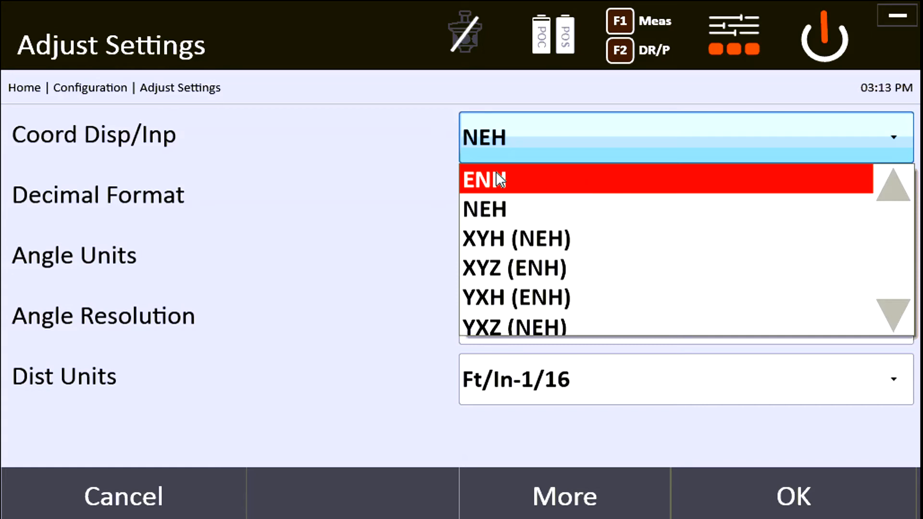
mouse_move(368, 192)
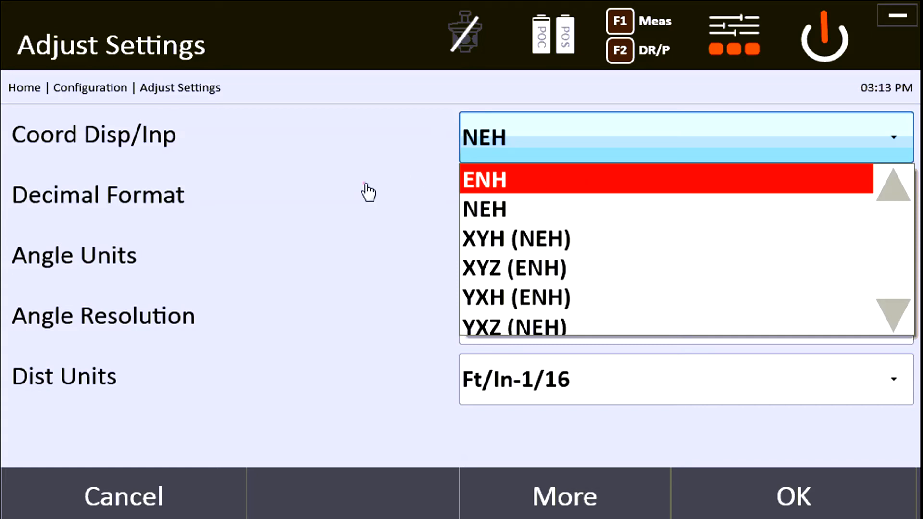